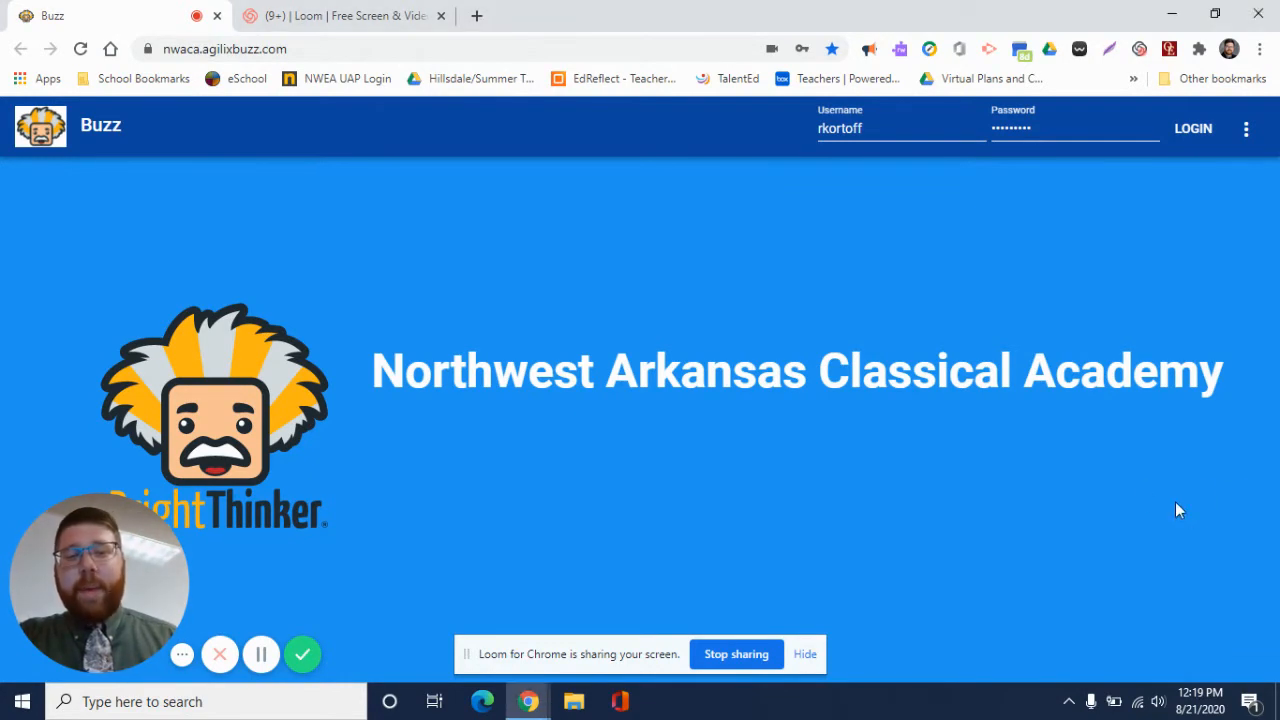
mouse_move(1148, 500)
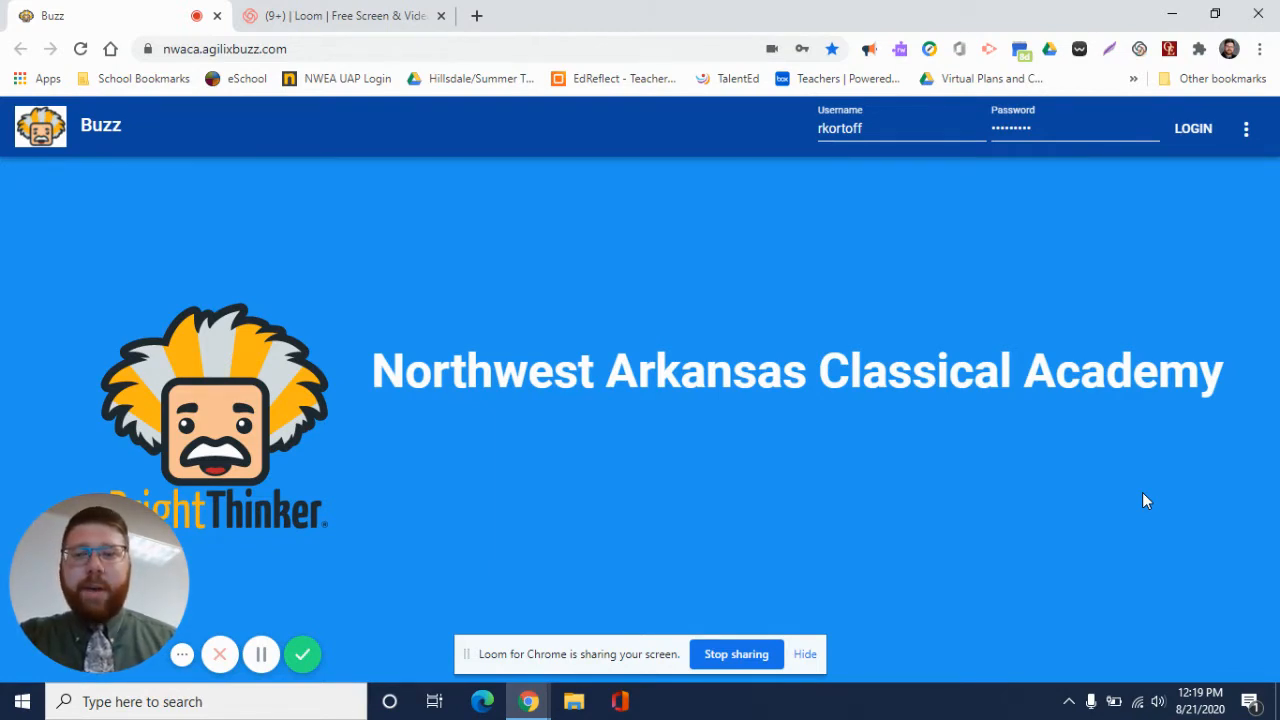
mouse_move(920, 144)
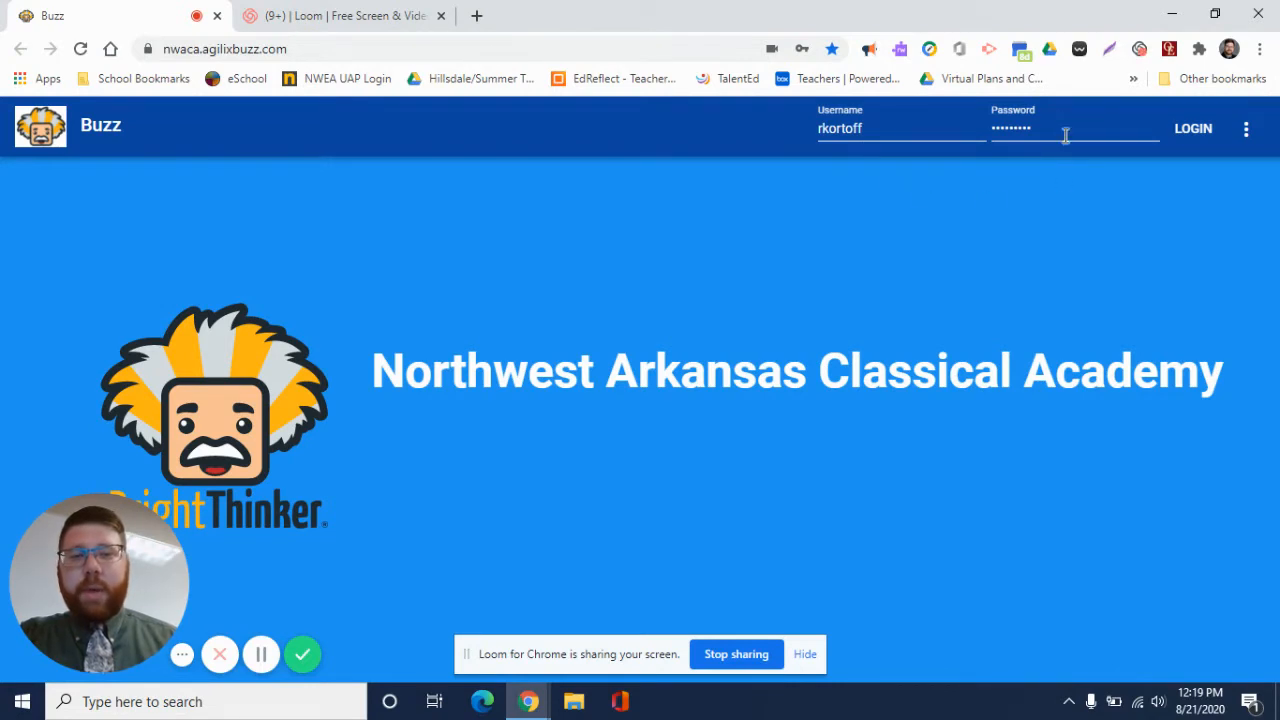
mouse_move(1148, 168)
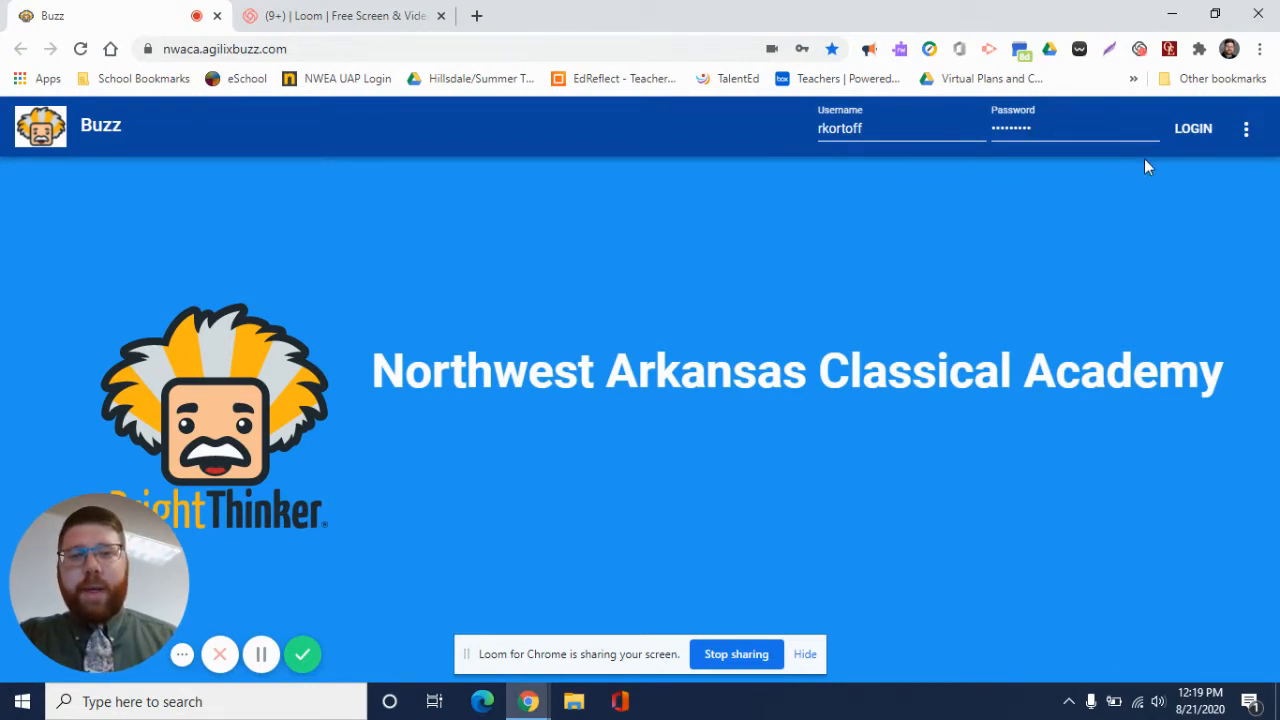
Step: Log in with the entered credentials and reach the role selection page
left_click(1192, 128)
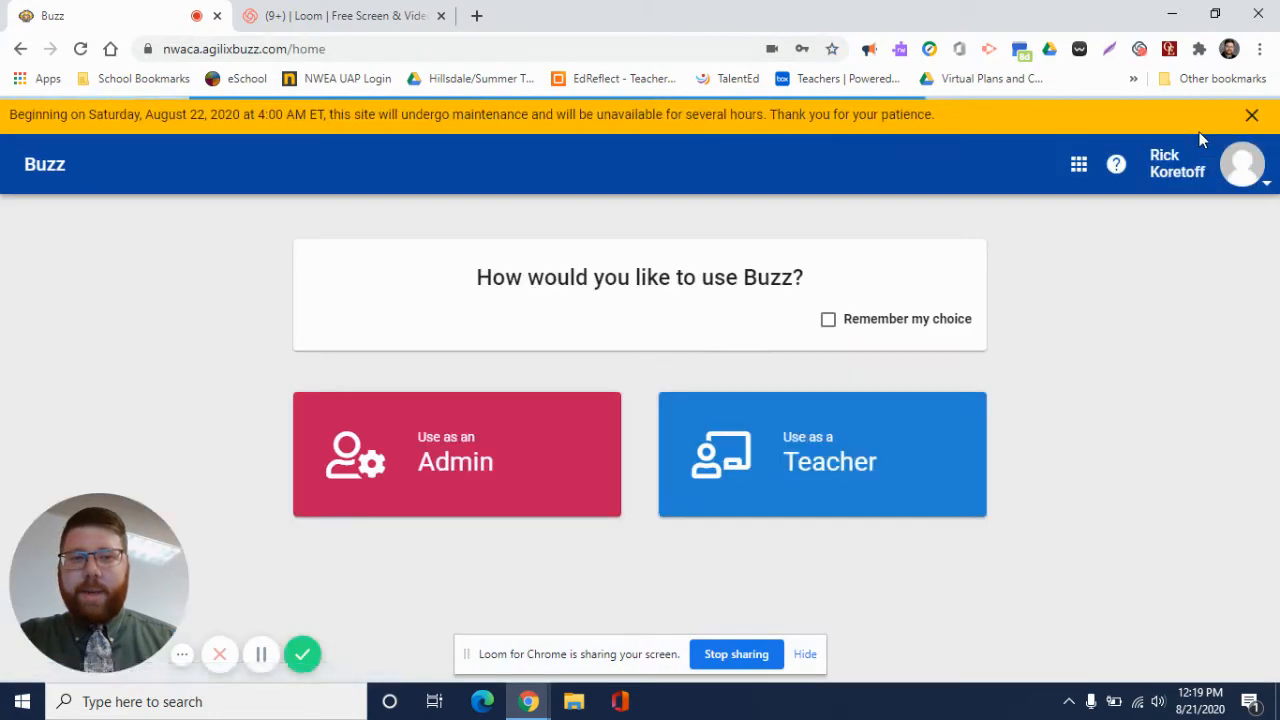
mouse_move(940, 420)
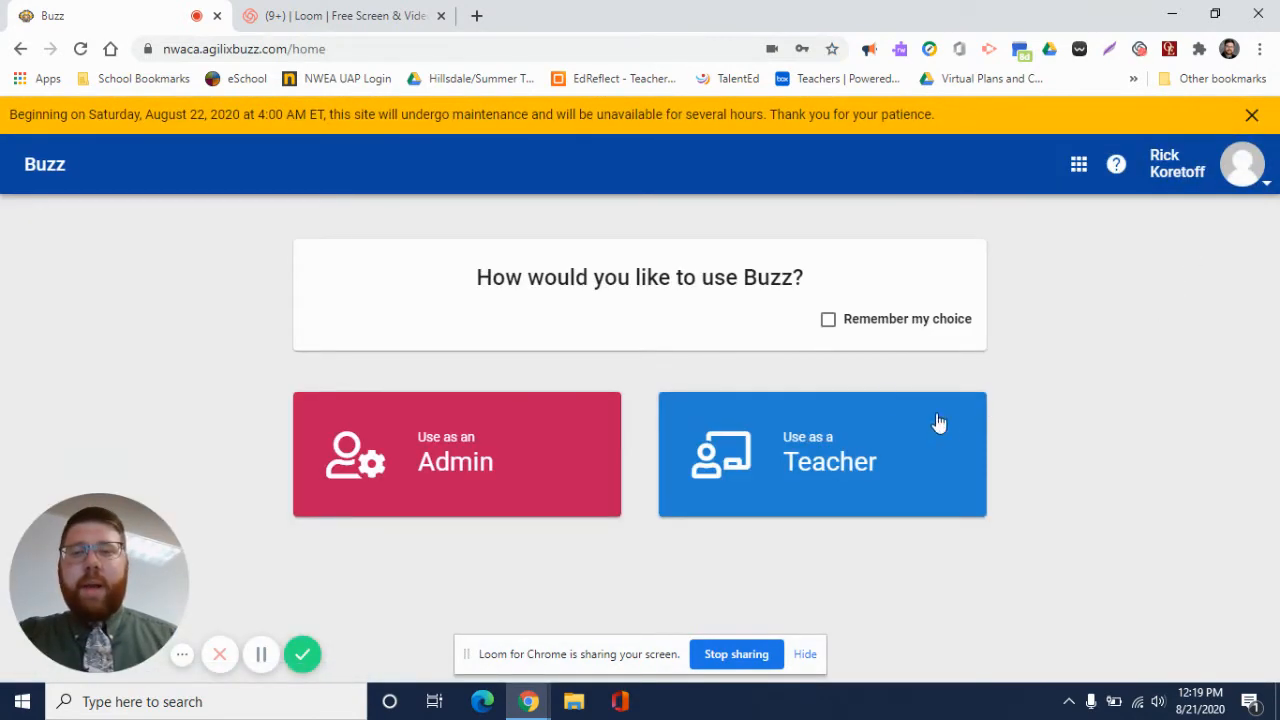
mouse_move(880, 428)
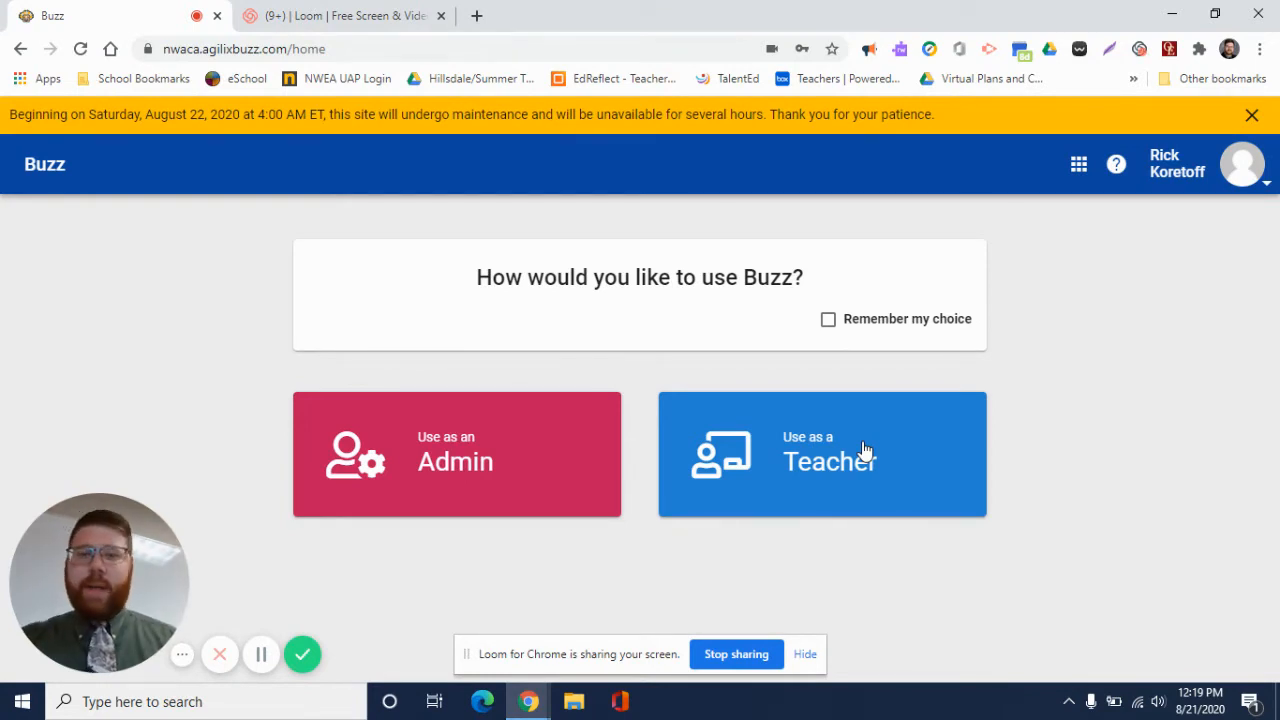
Step: Choose 'Use as a Teacher', dismiss the maintenance banner and look over the 6th Grade History courses
left_click(822, 454)
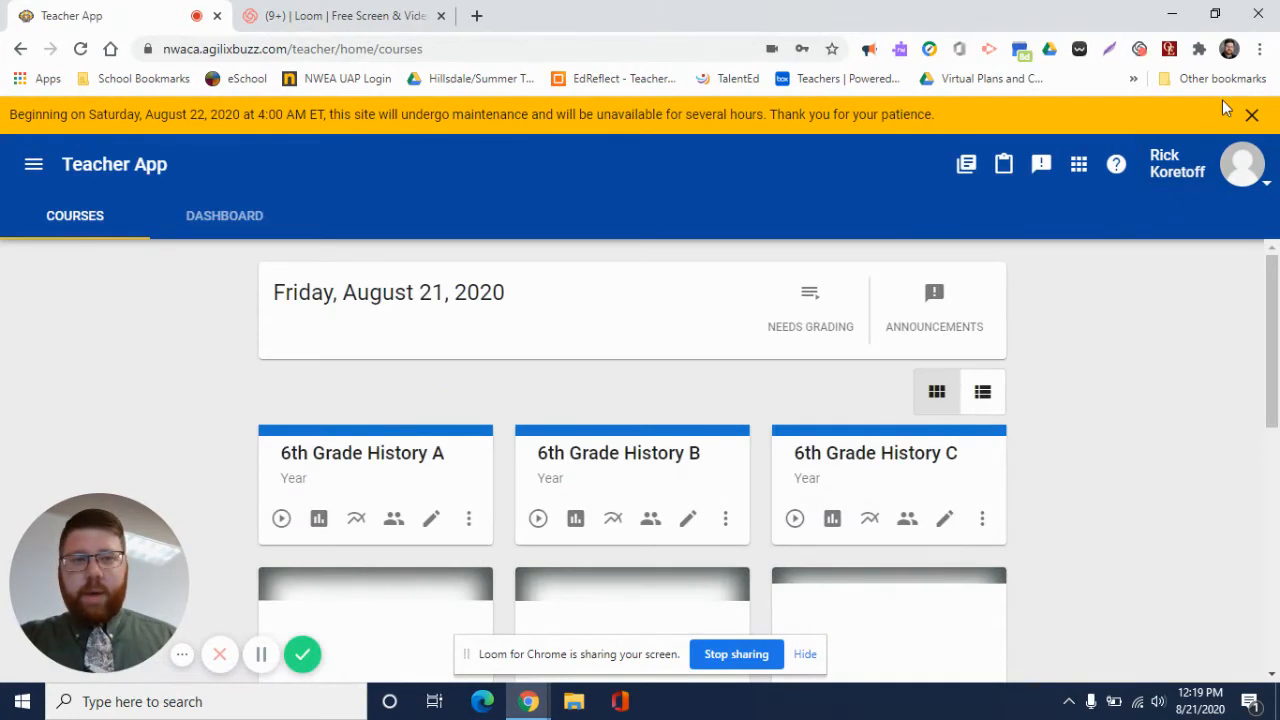
left_click(1252, 114)
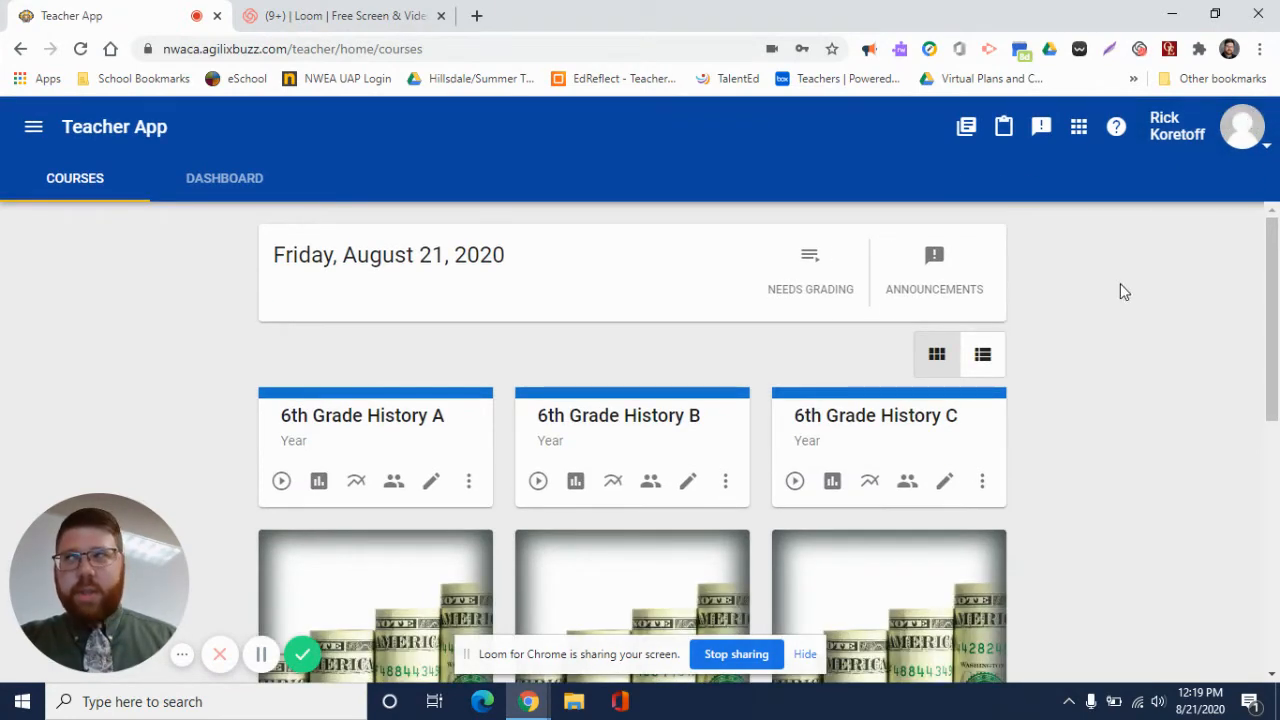
mouse_move(1056, 428)
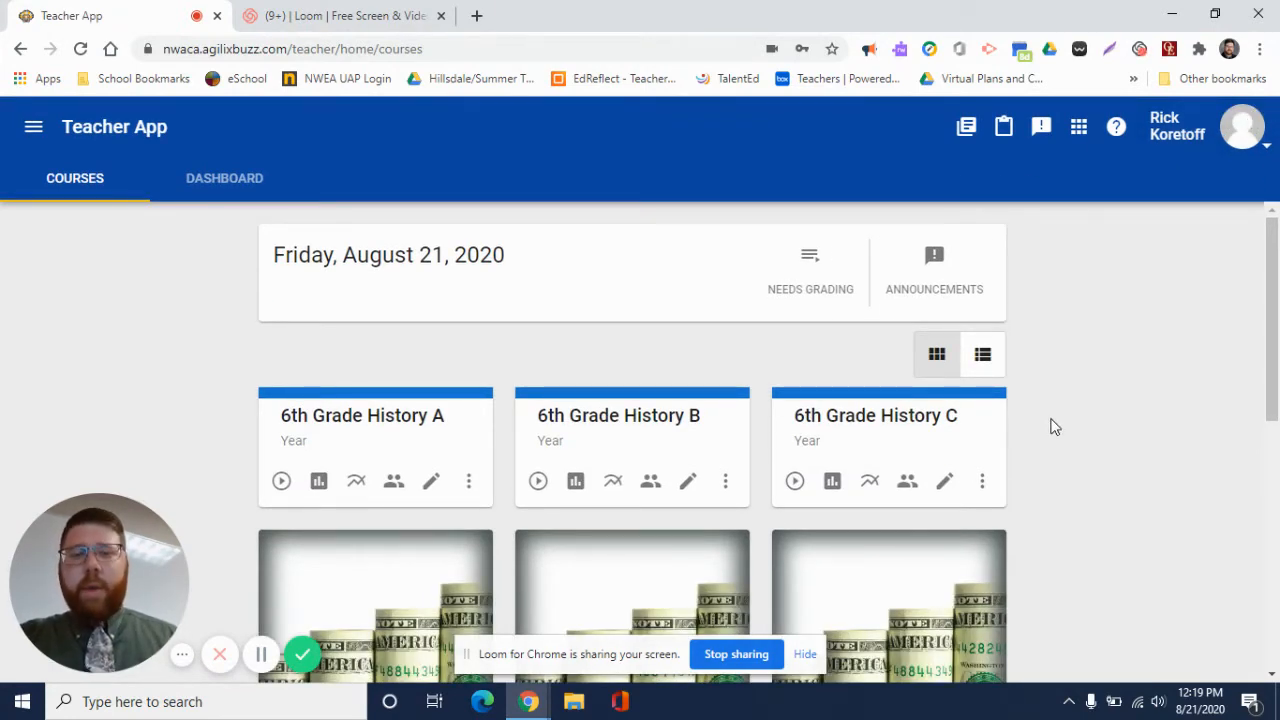
scroll("down", 3)
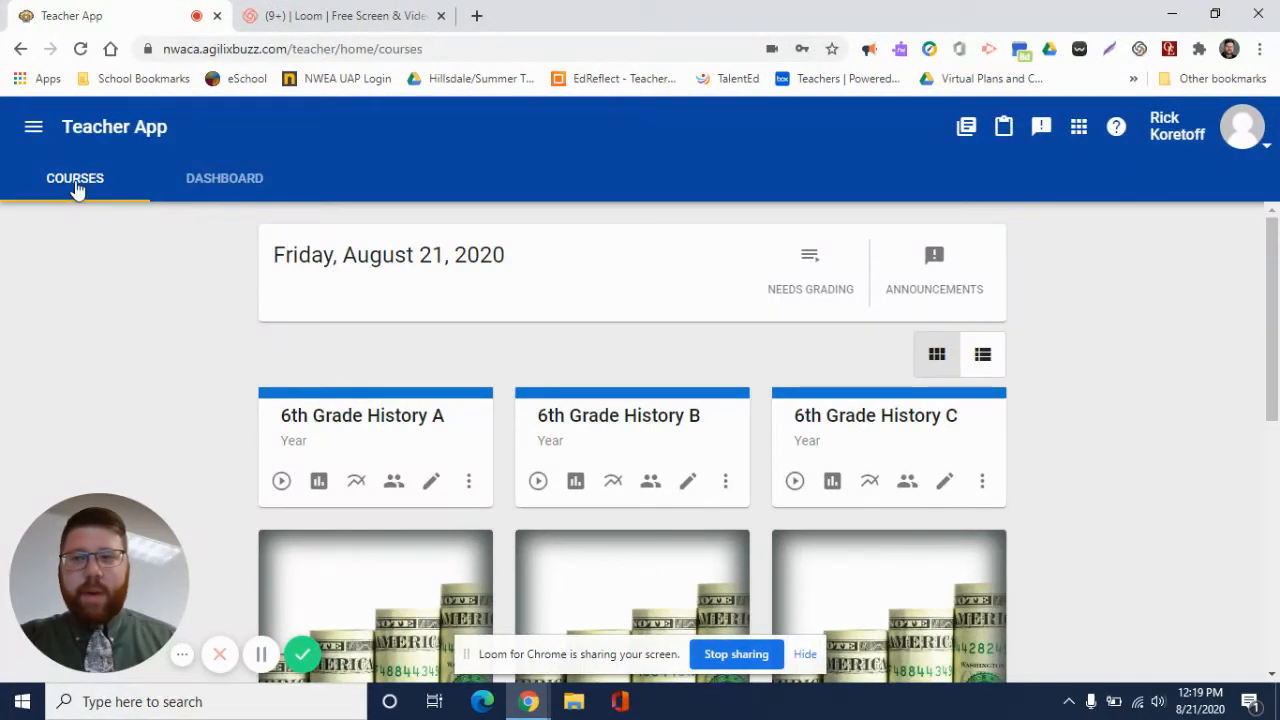
mouse_move(448, 400)
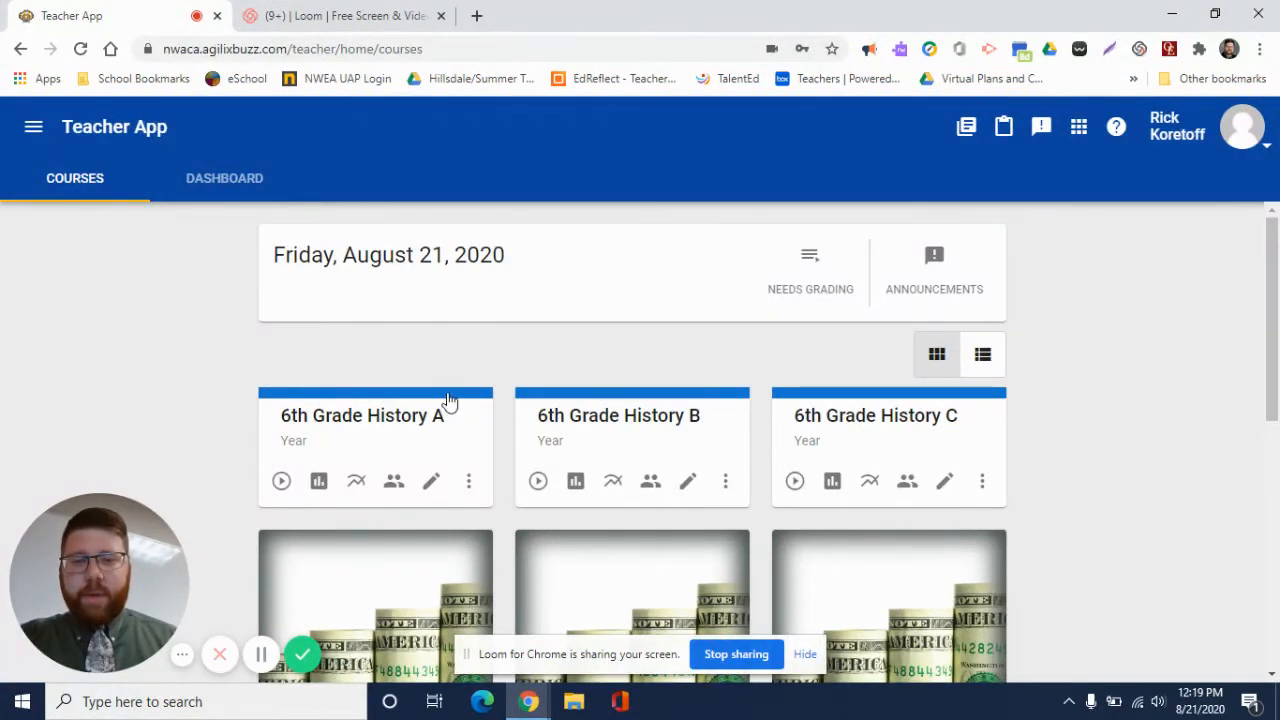
mouse_move(348, 432)
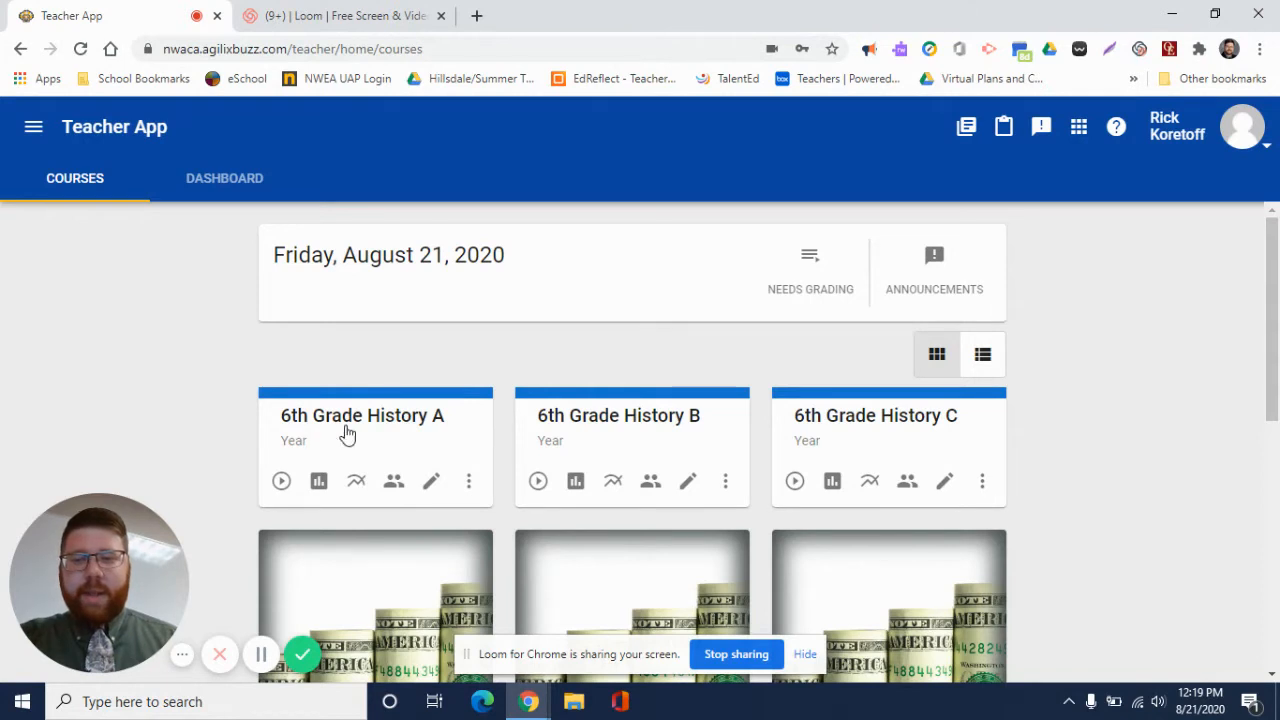
mouse_move(582, 428)
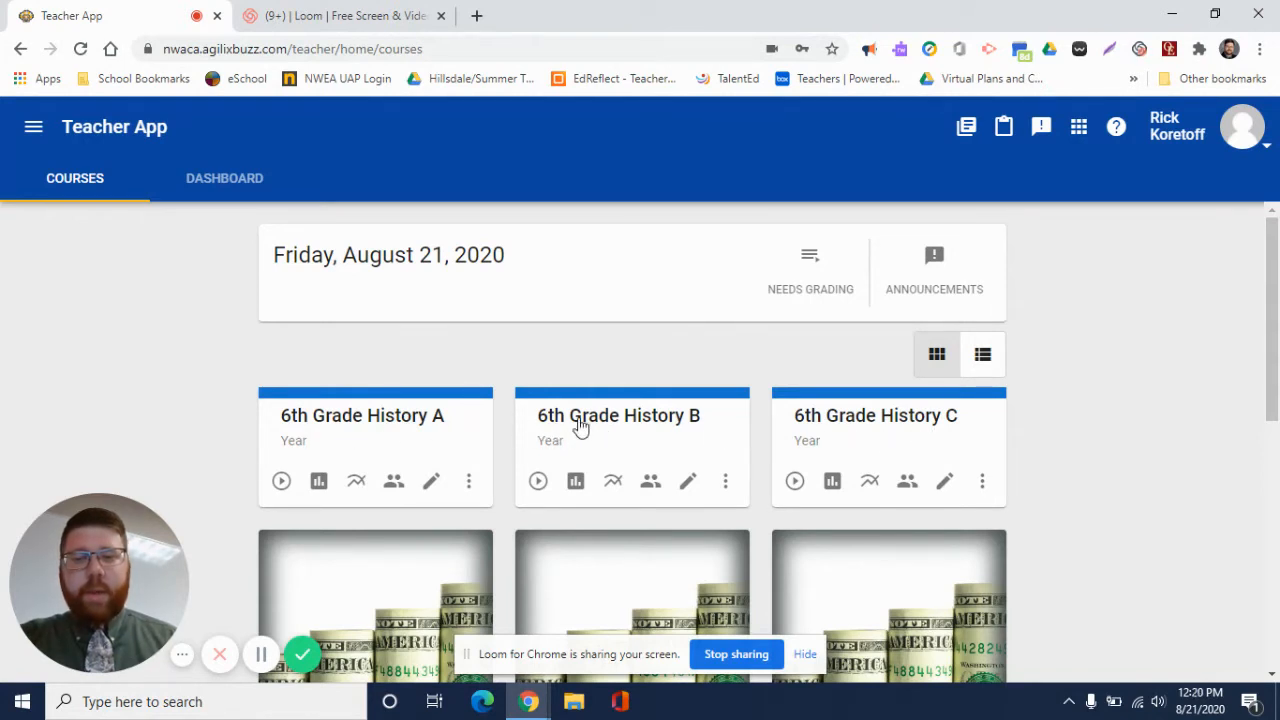
mouse_move(896, 436)
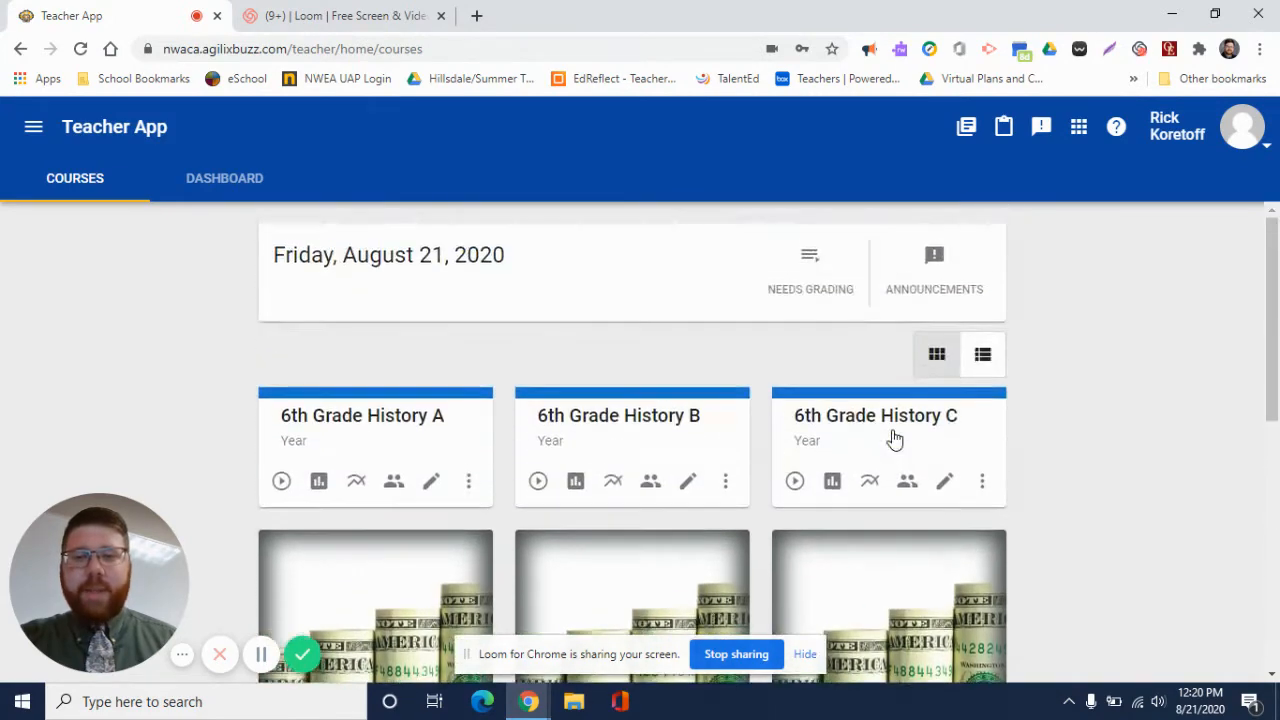
mouse_move(544, 410)
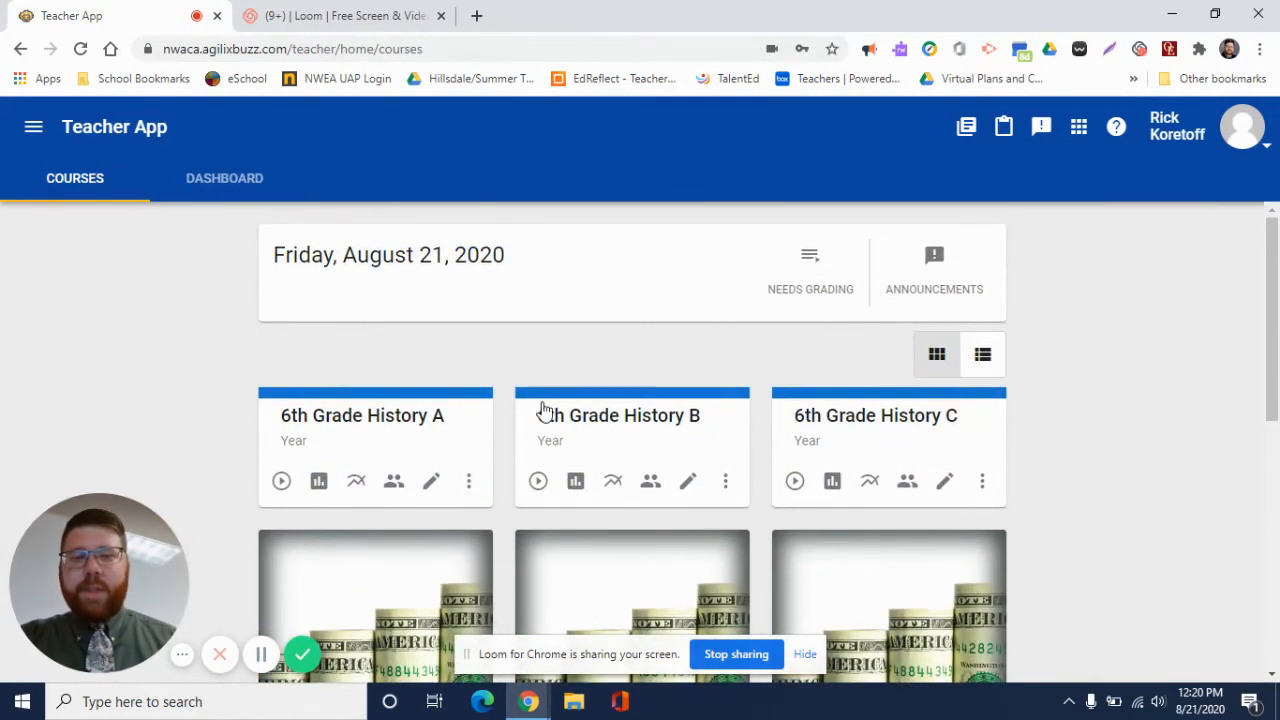
mouse_move(1130, 276)
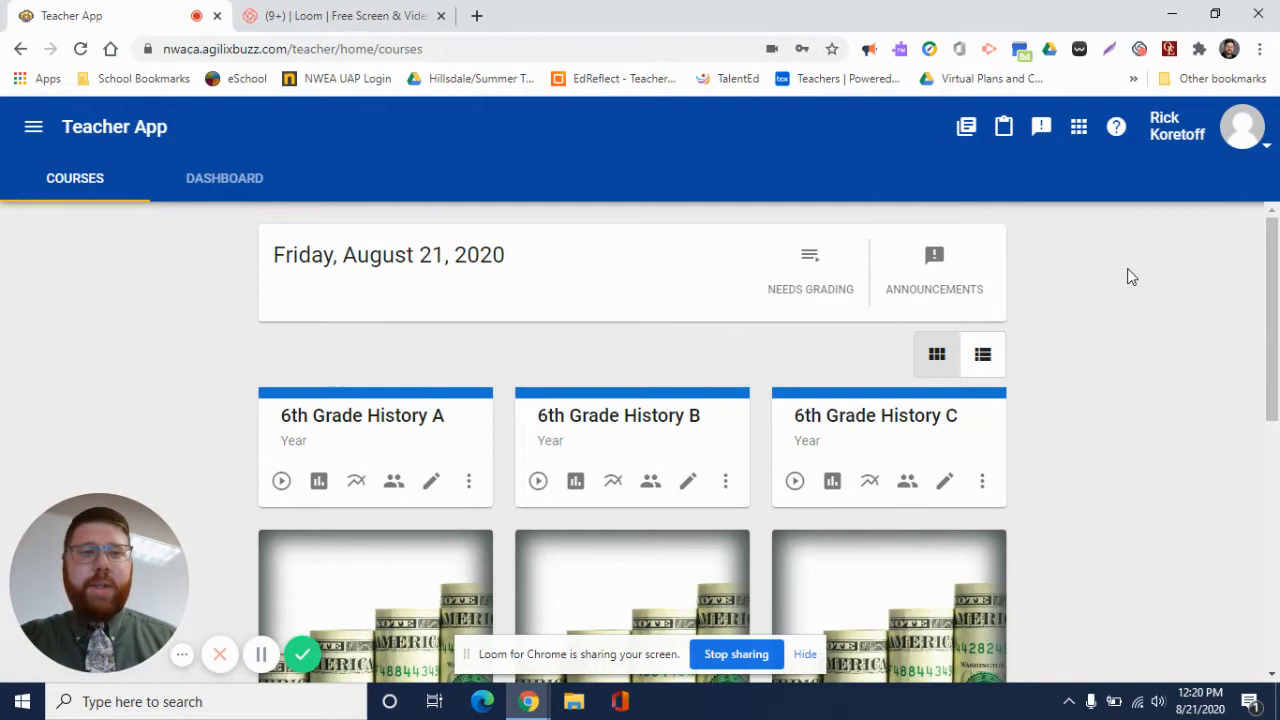
Step: Switch from the apps grid to the Student App showing no active enrollments
left_click(1078, 126)
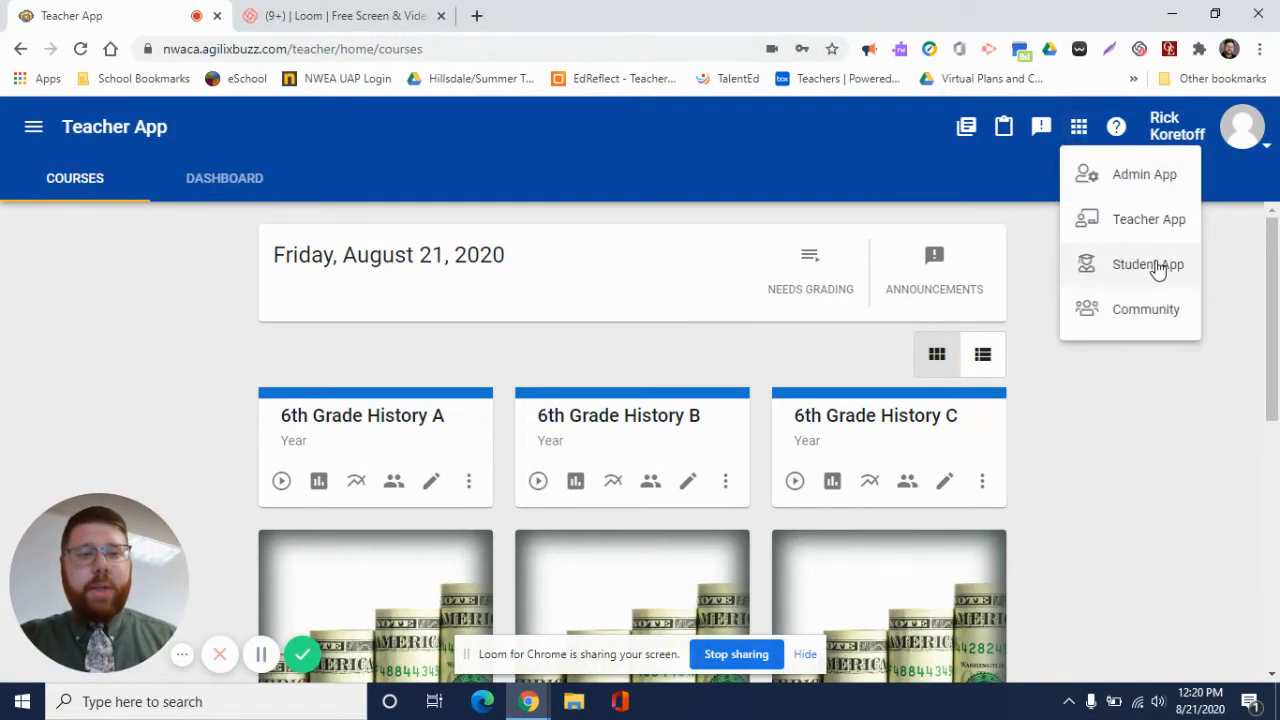
left_click(1148, 264)
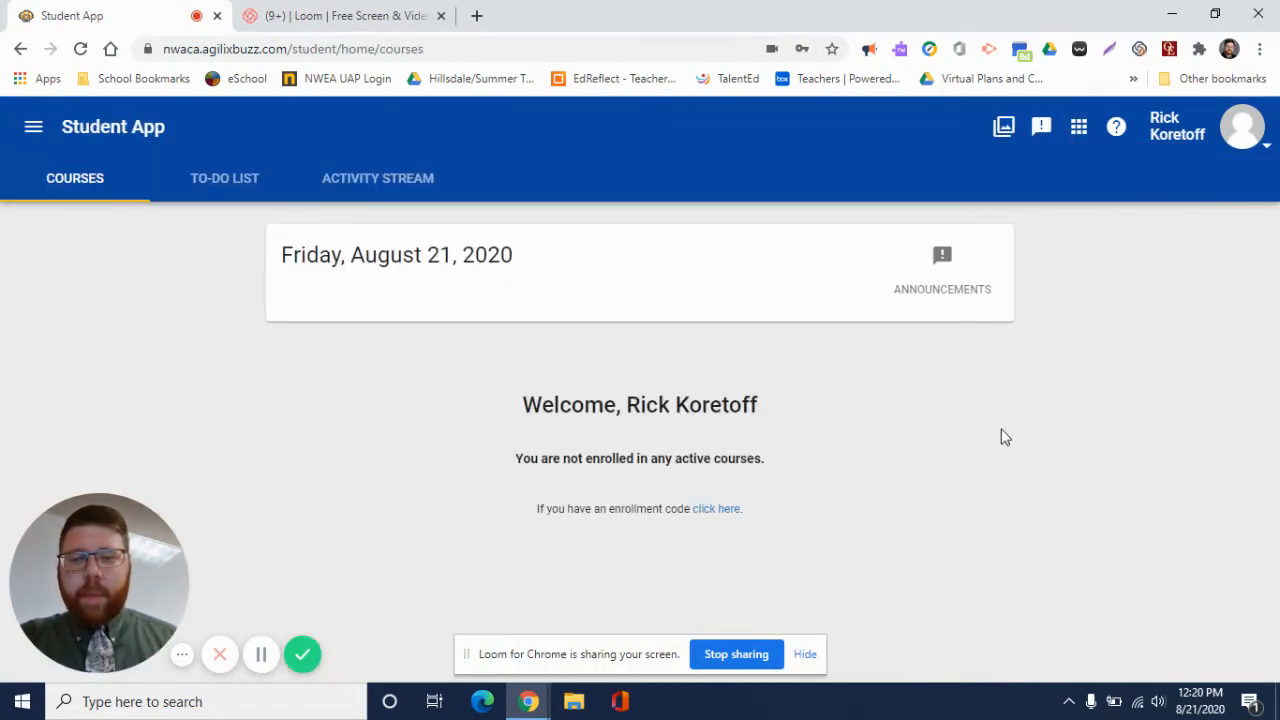
mouse_move(1000, 438)
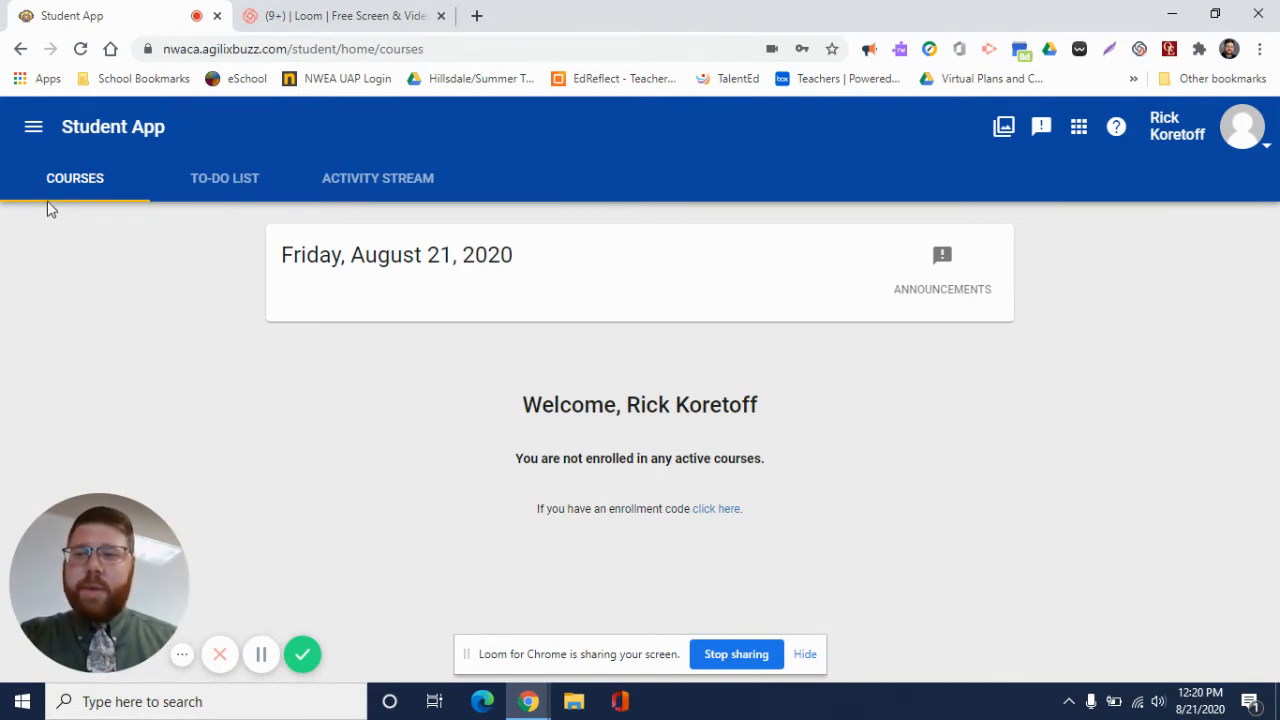
mouse_move(376, 196)
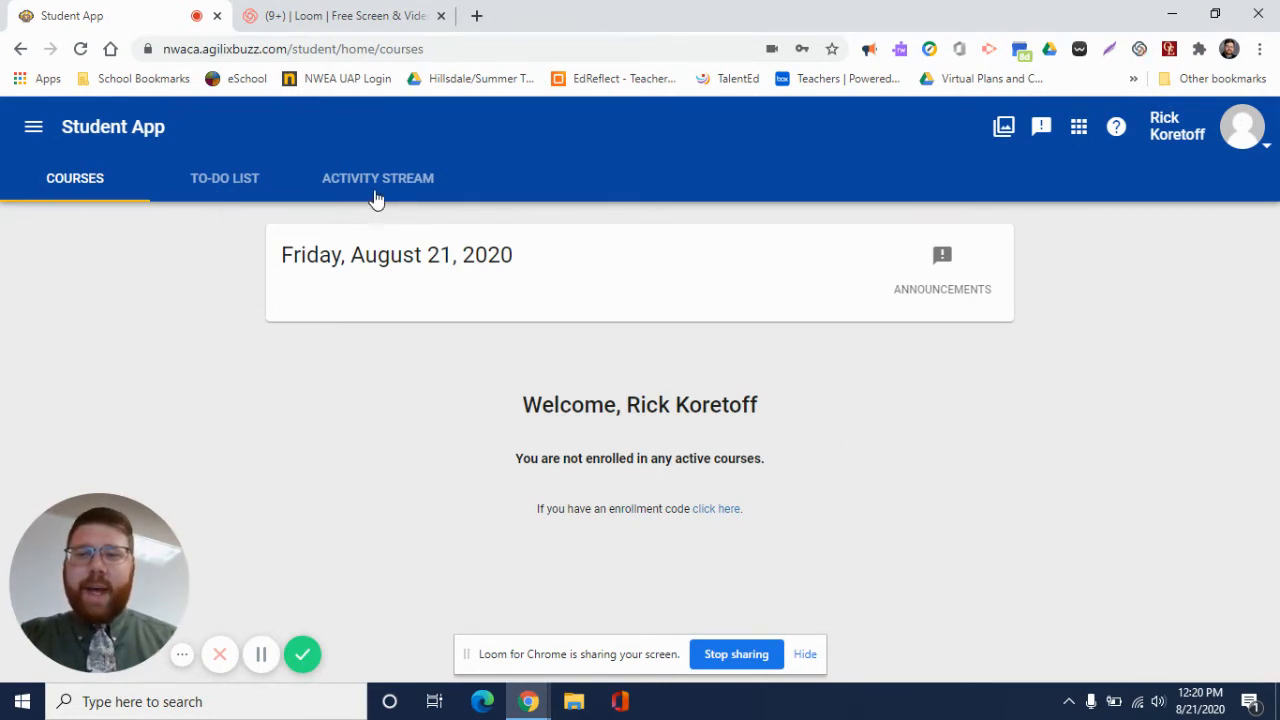
mouse_move(406, 190)
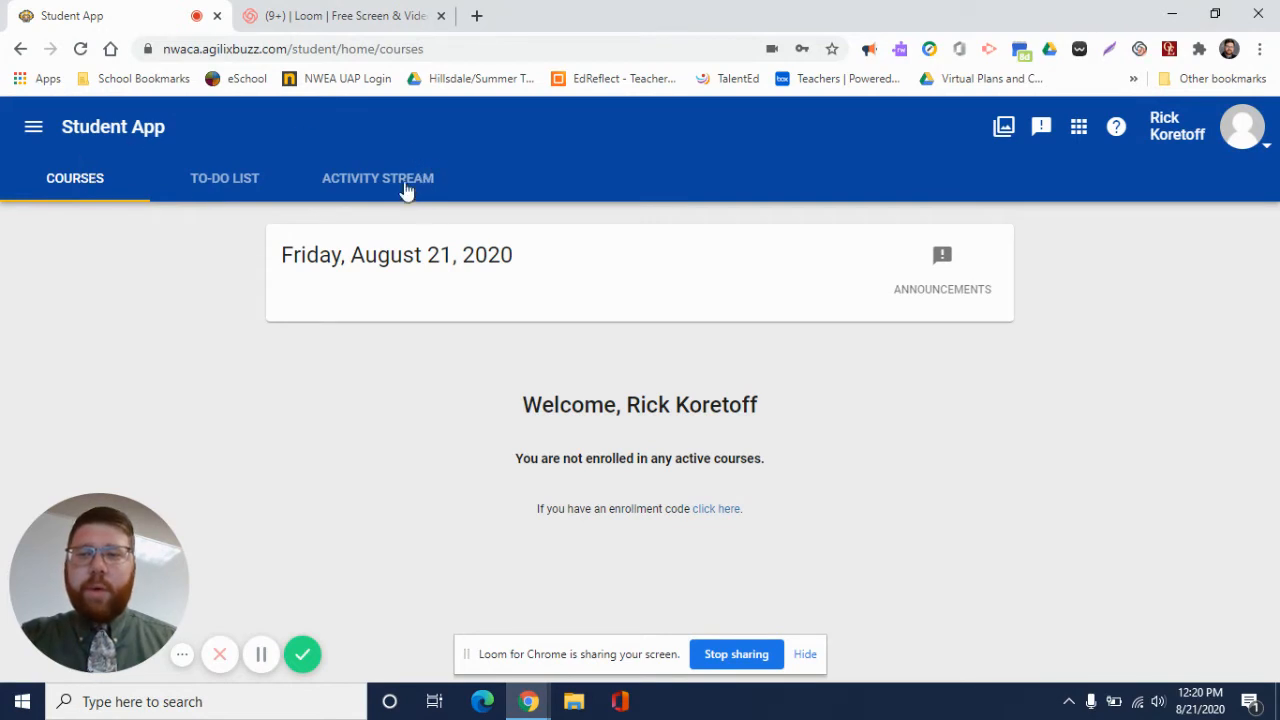
mouse_move(920, 414)
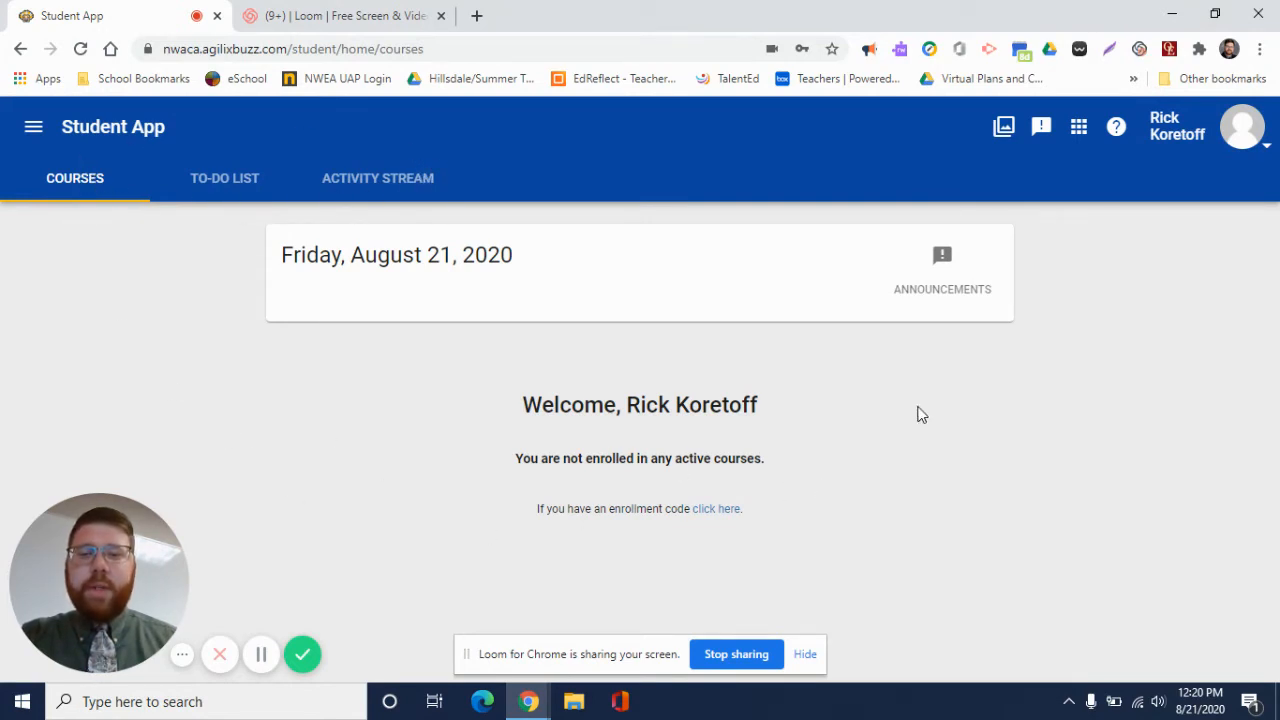
mouse_move(932, 400)
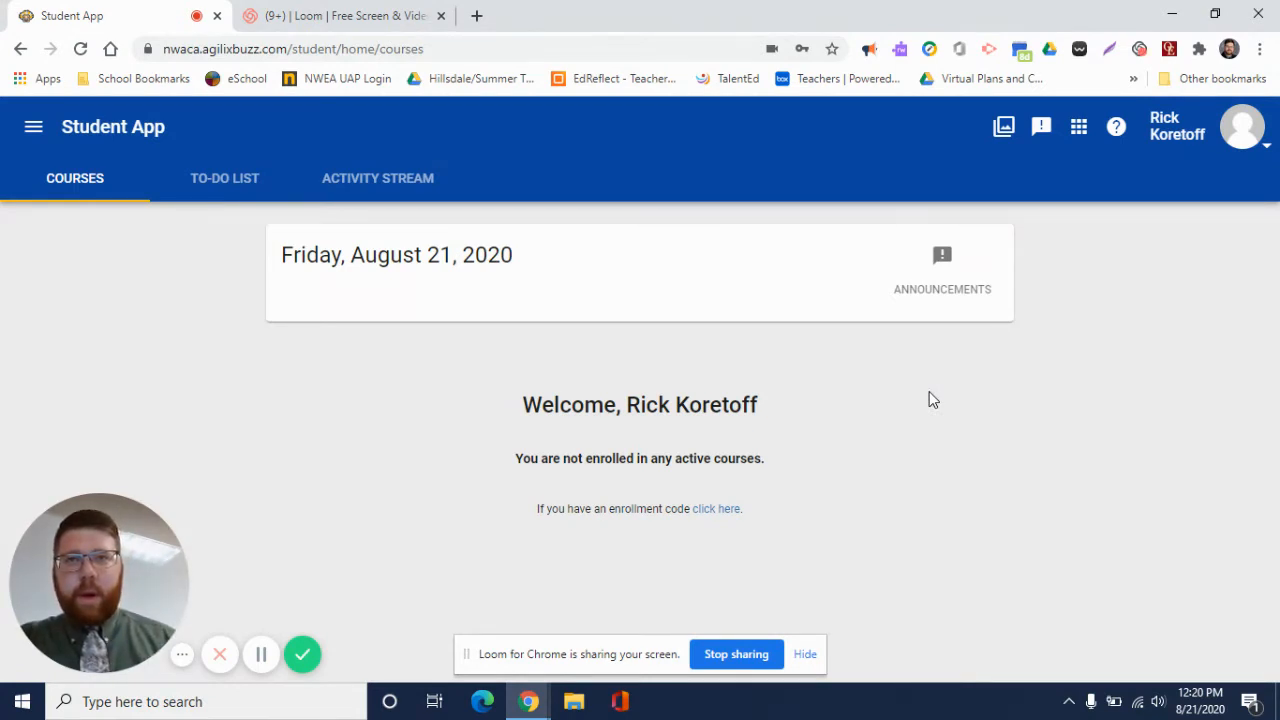
mouse_move(752, 356)
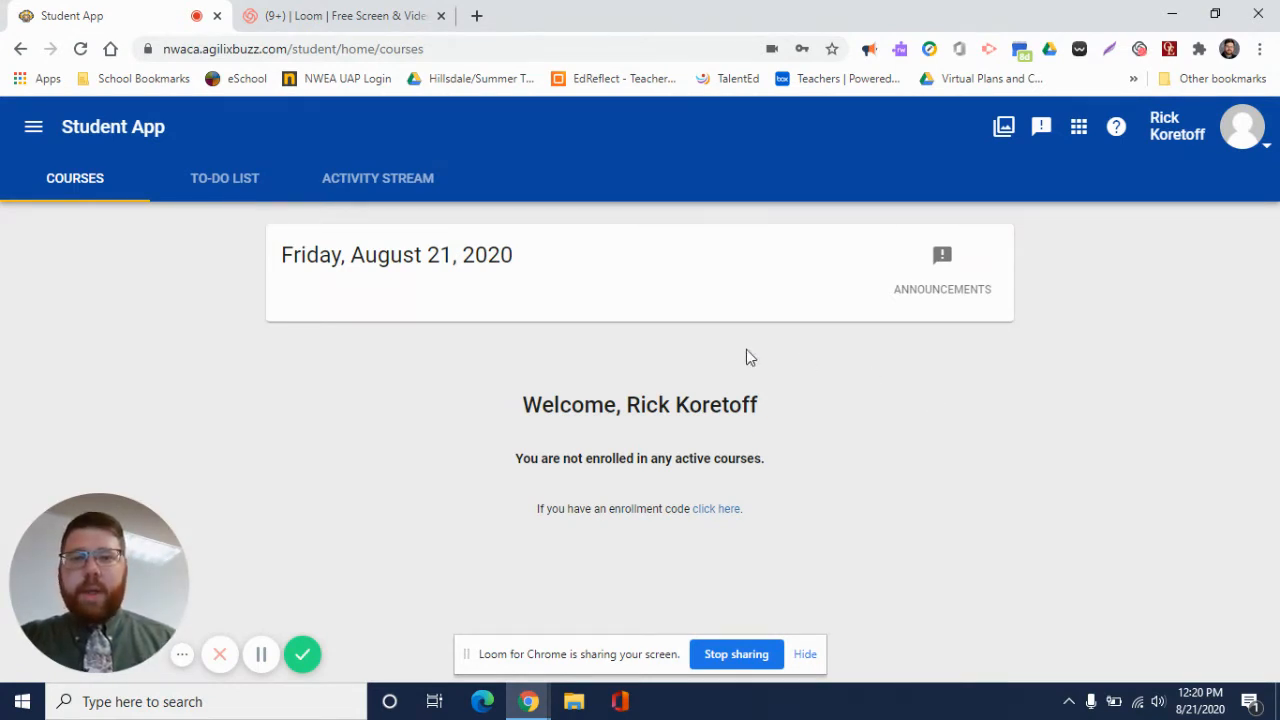
mouse_move(566, 442)
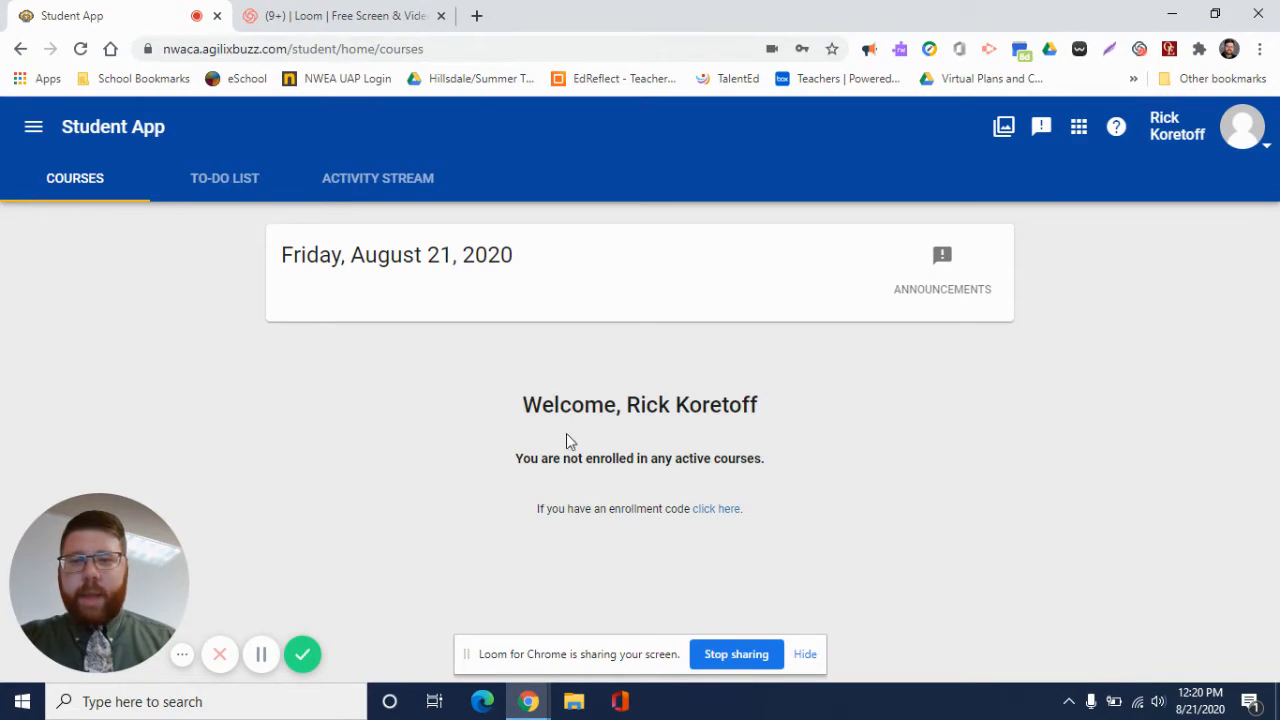
mouse_move(620, 486)
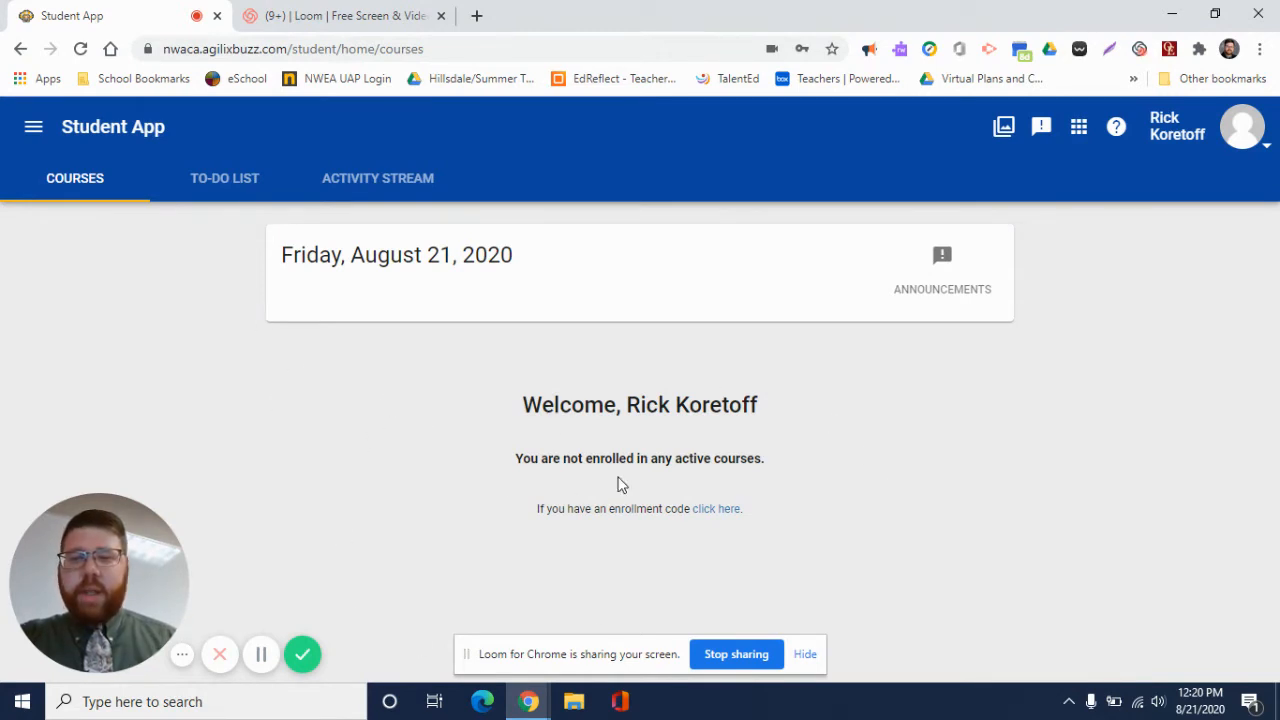
mouse_move(912, 408)
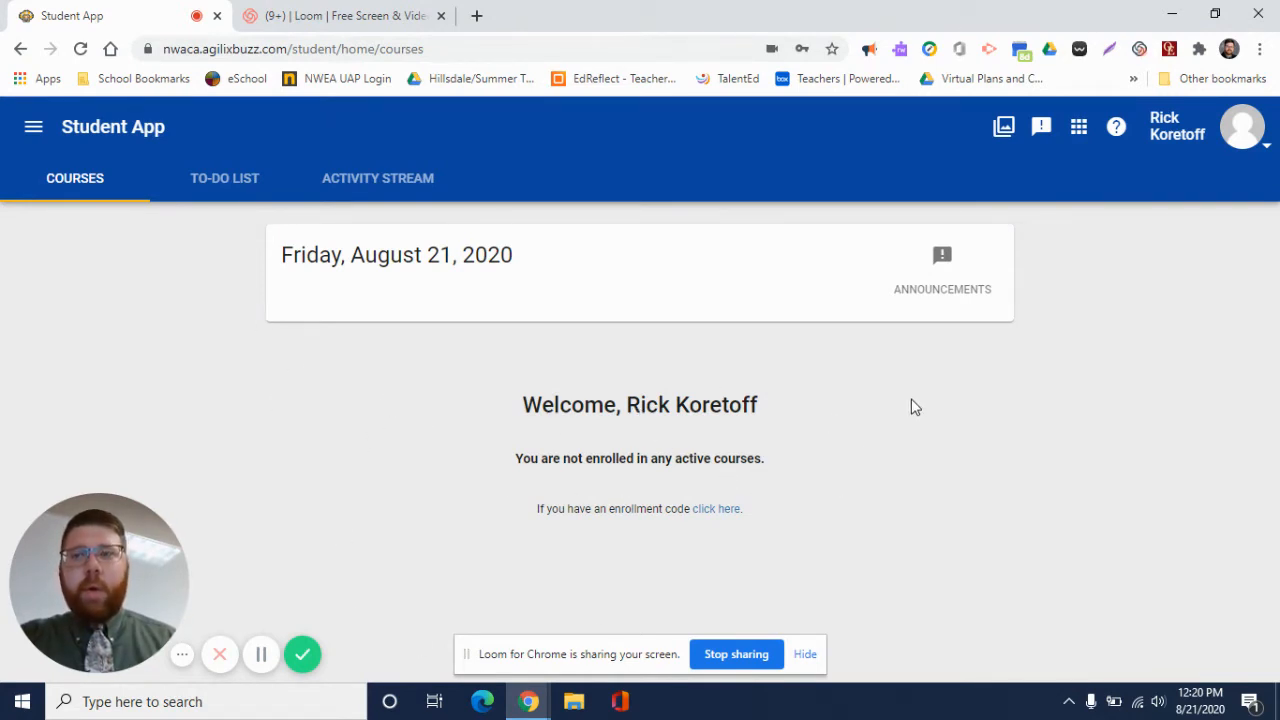
mouse_move(32, 128)
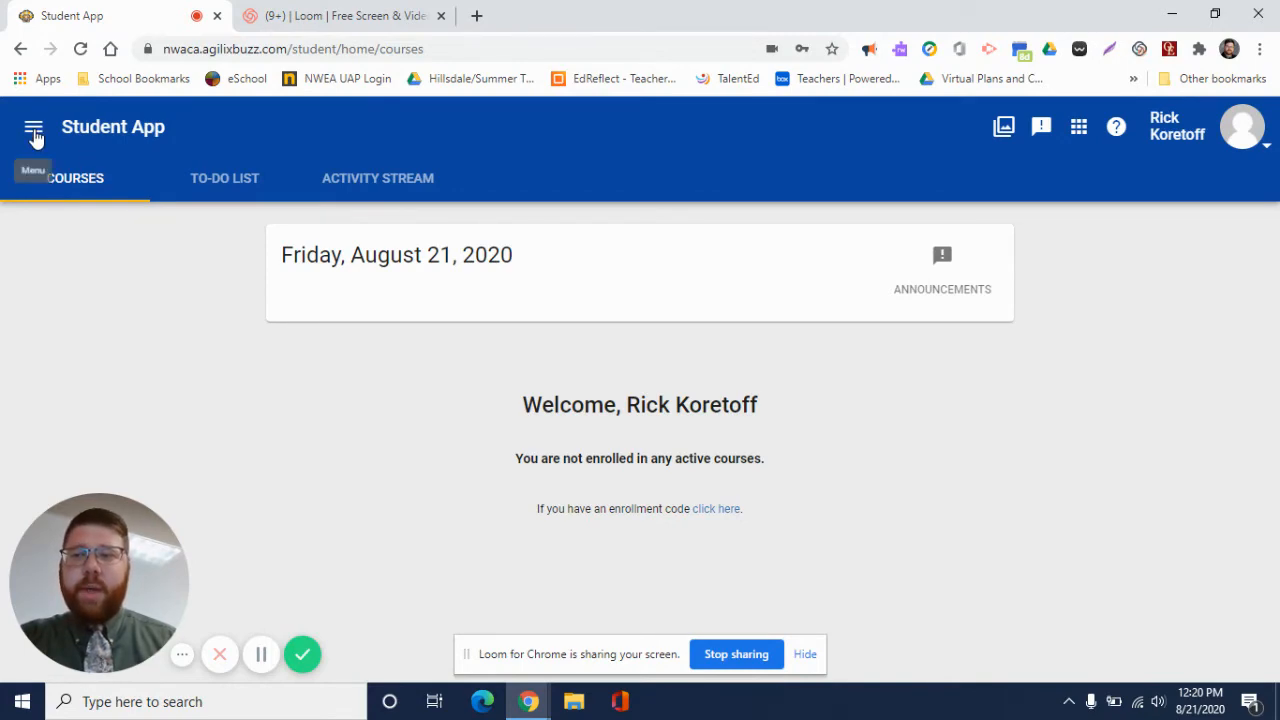
Step: Show the side navigation menu, then the Student App's empty To-Do List
left_click(34, 128)
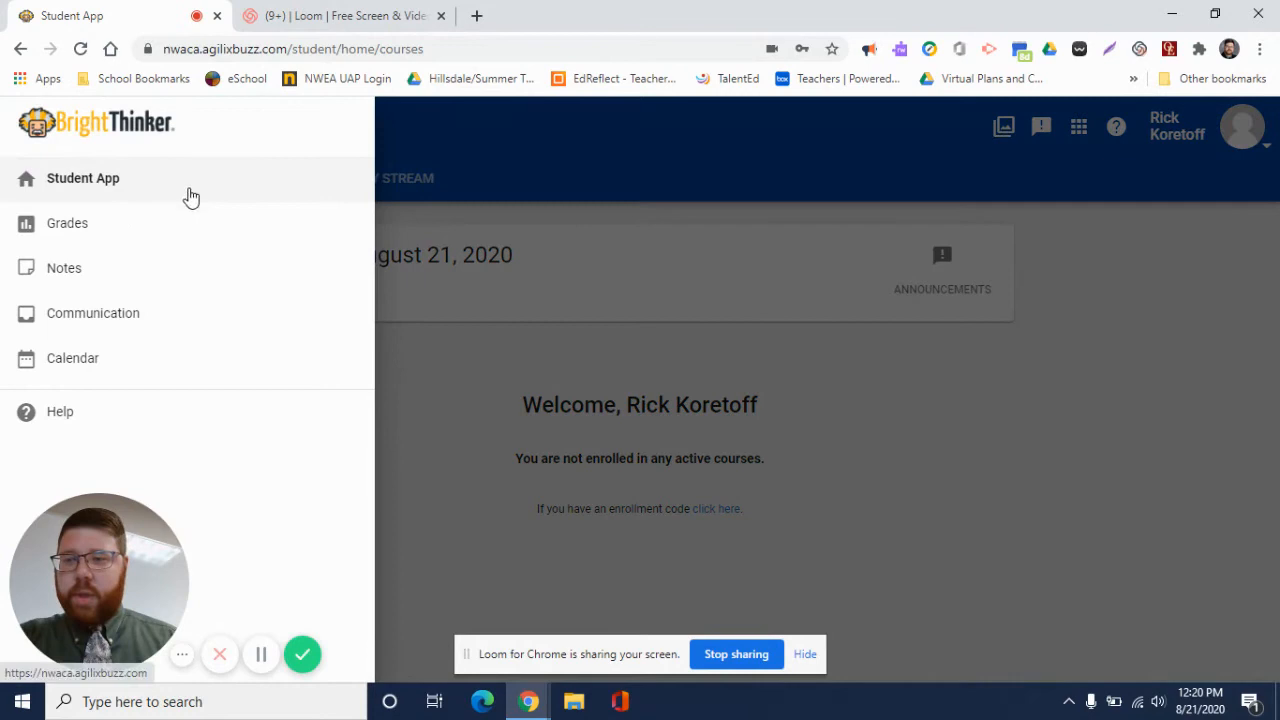
mouse_move(180, 216)
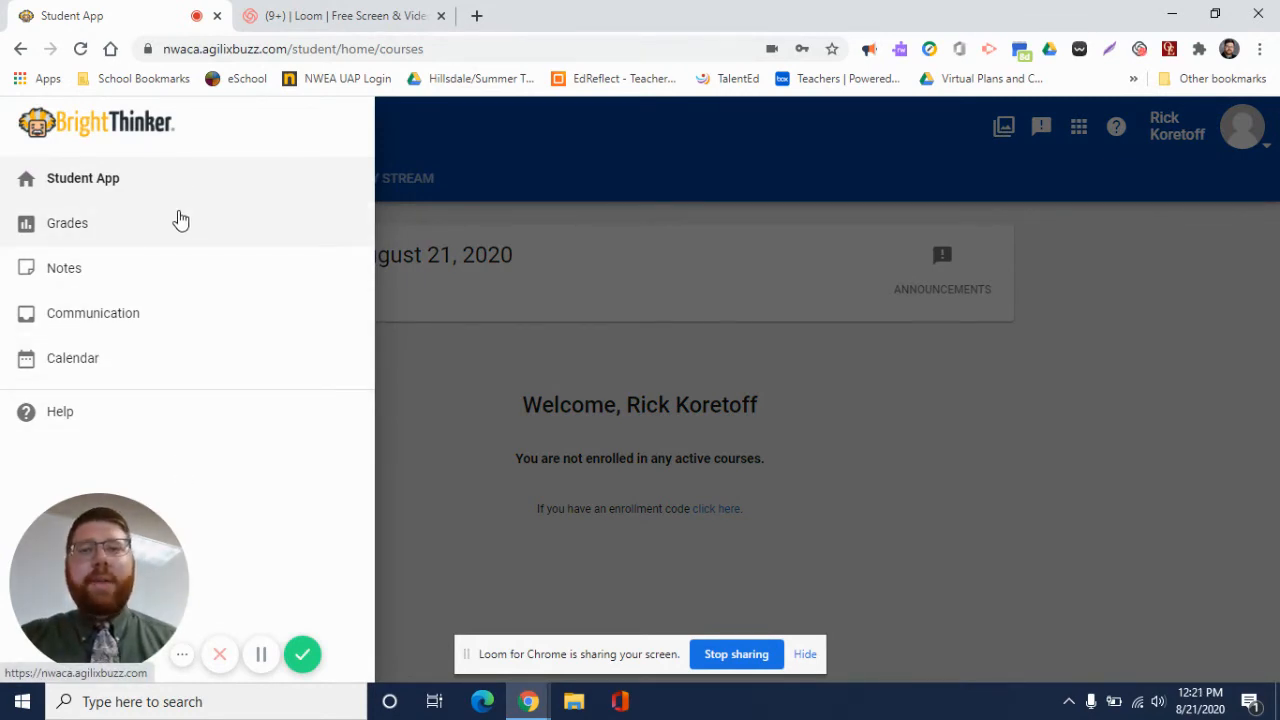
mouse_move(452, 438)
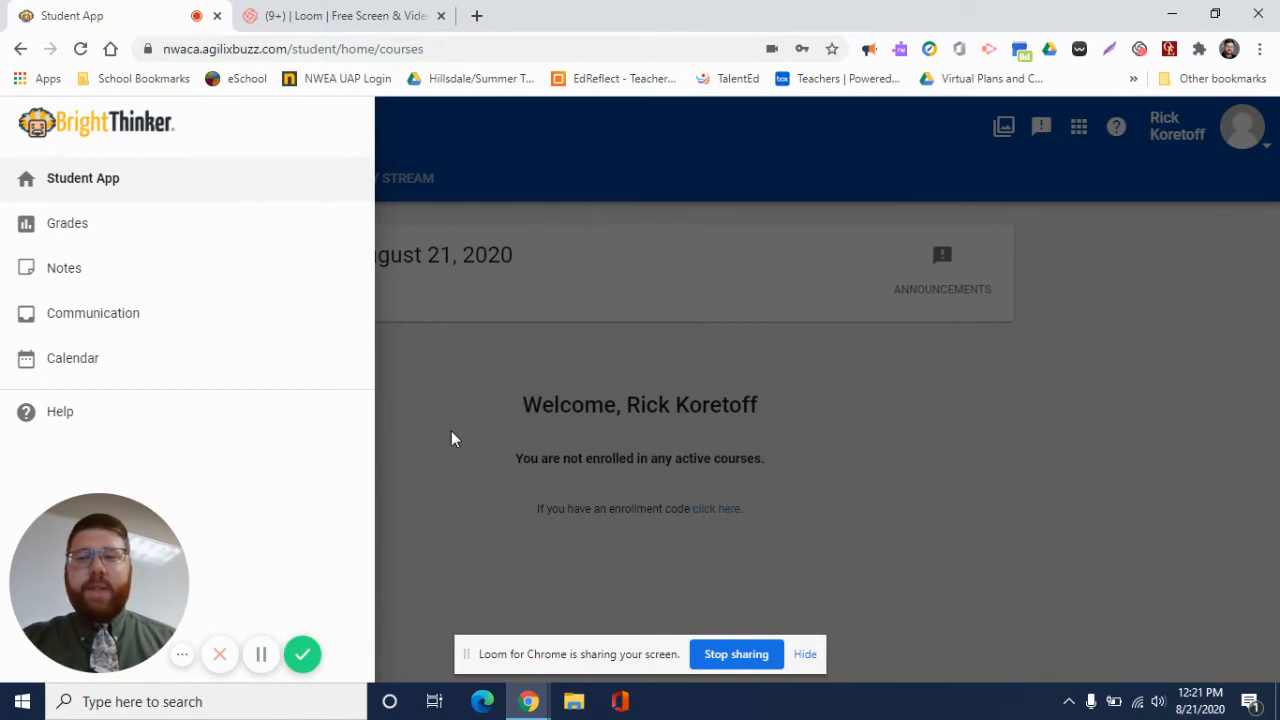
left_click(224, 178)
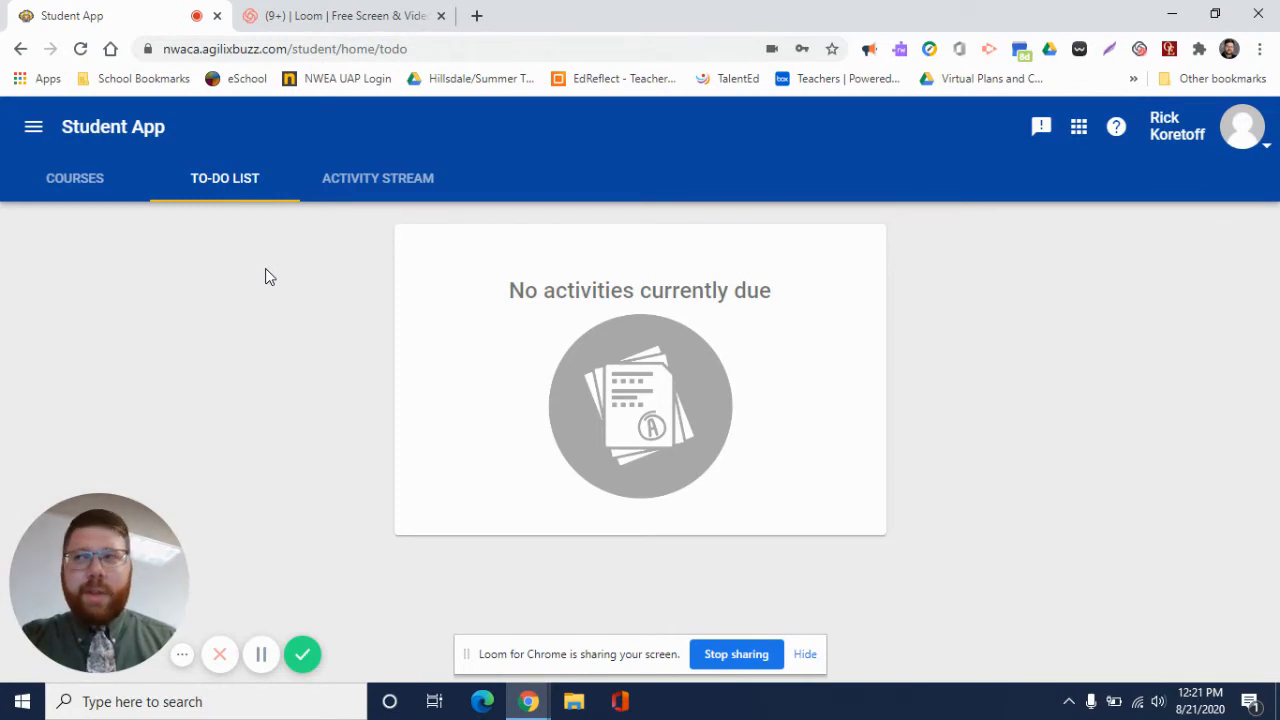
mouse_move(282, 290)
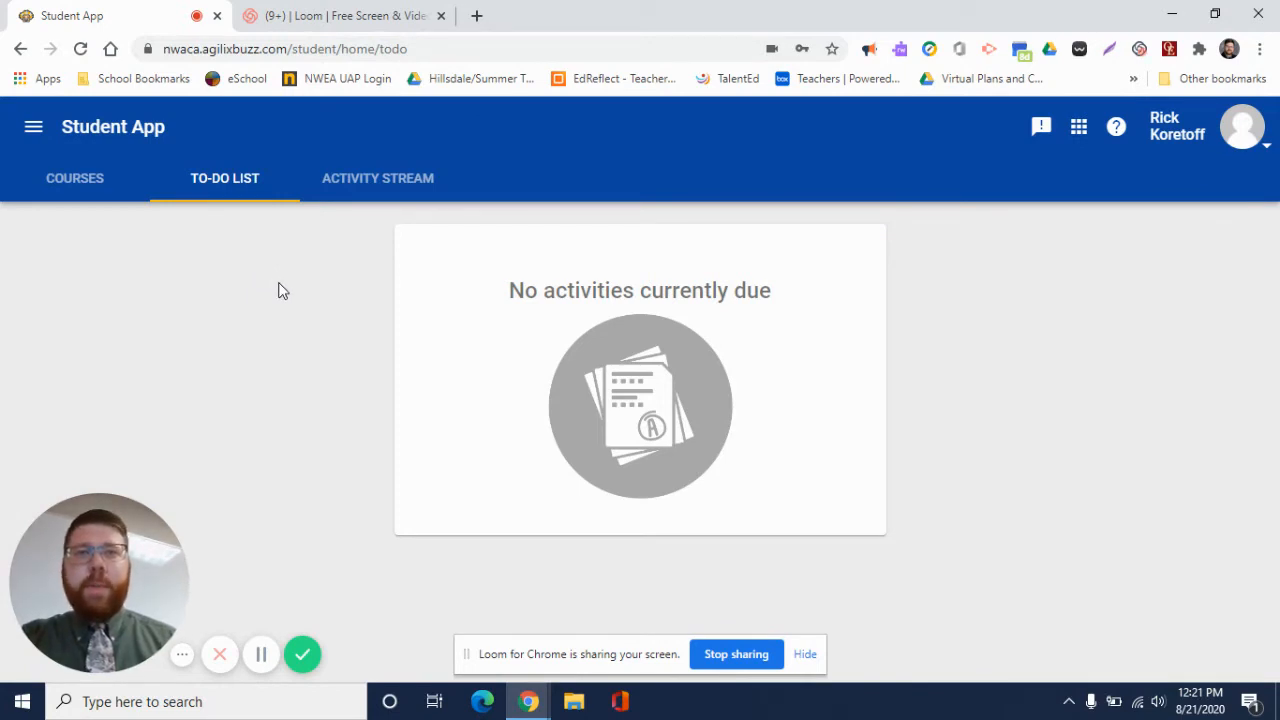
mouse_move(364, 250)
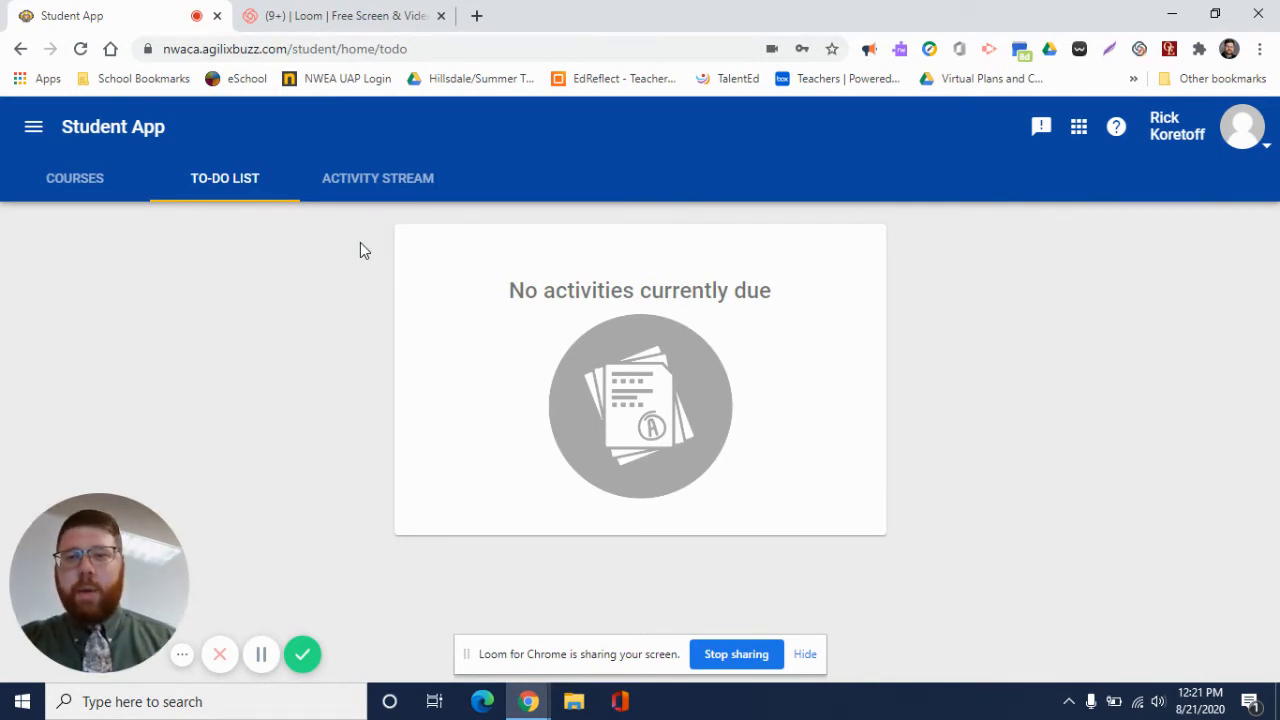
left_click(376, 178)
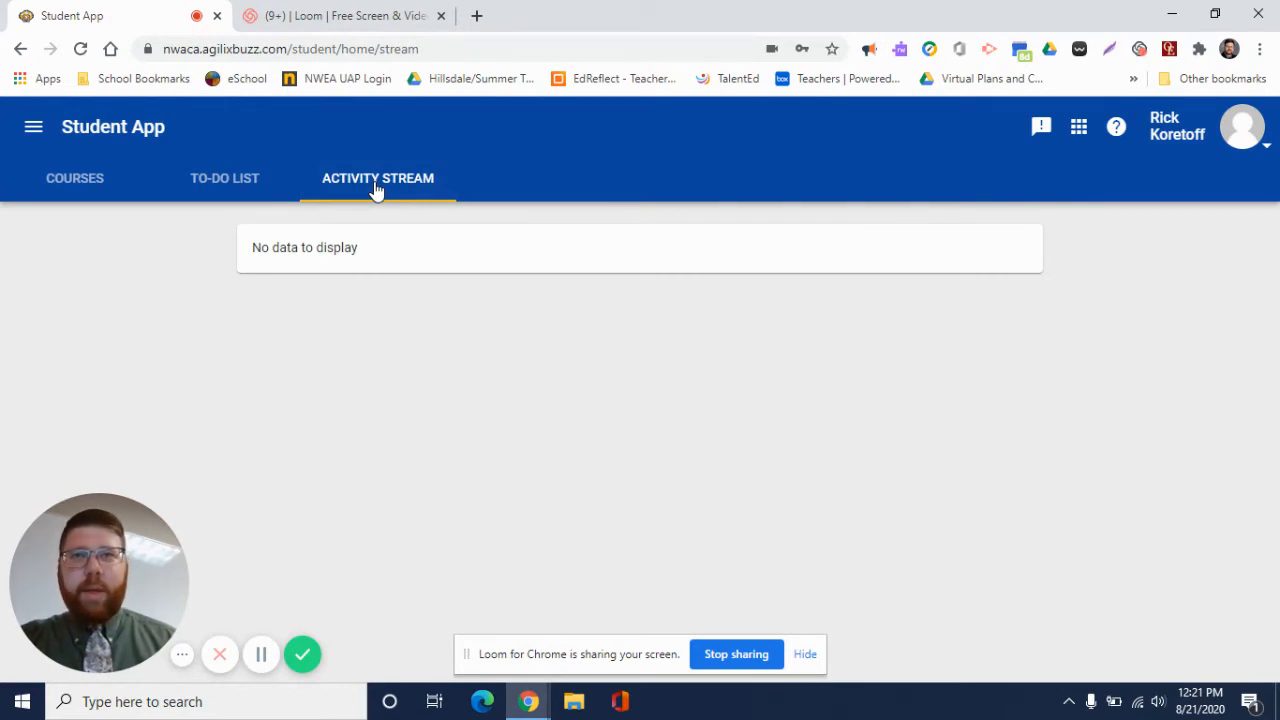
mouse_move(988, 256)
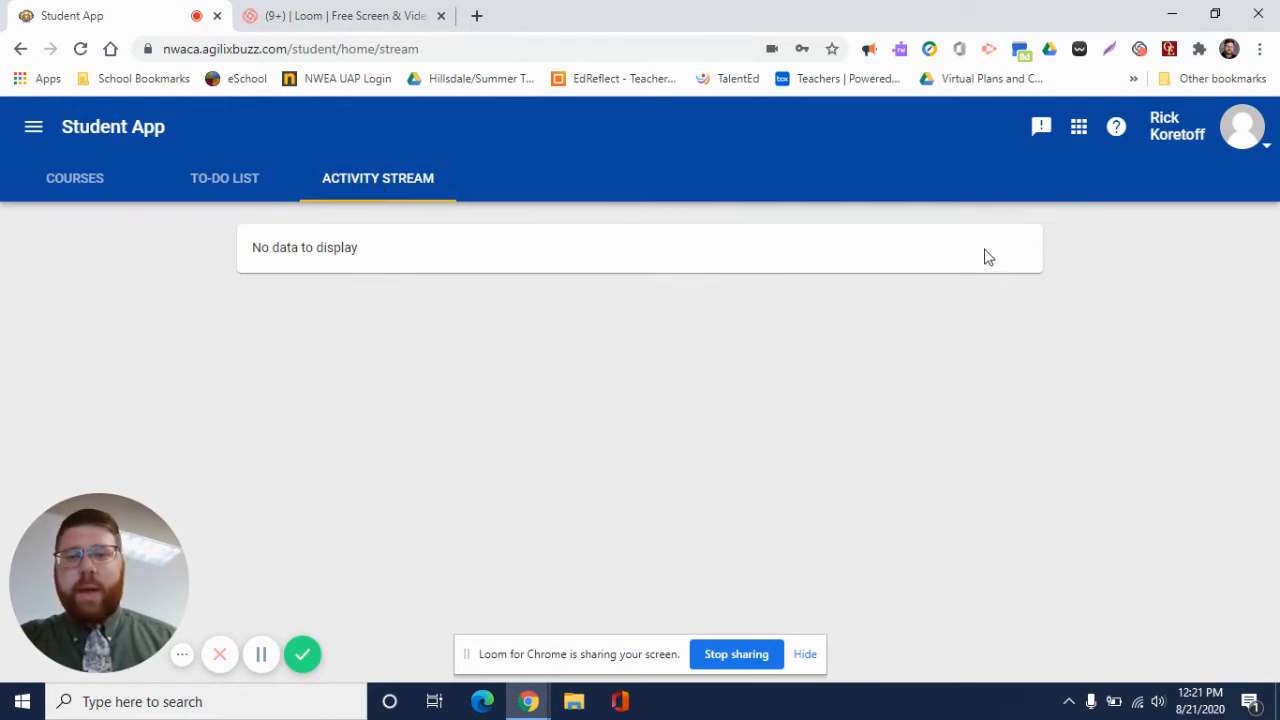
mouse_move(548, 328)
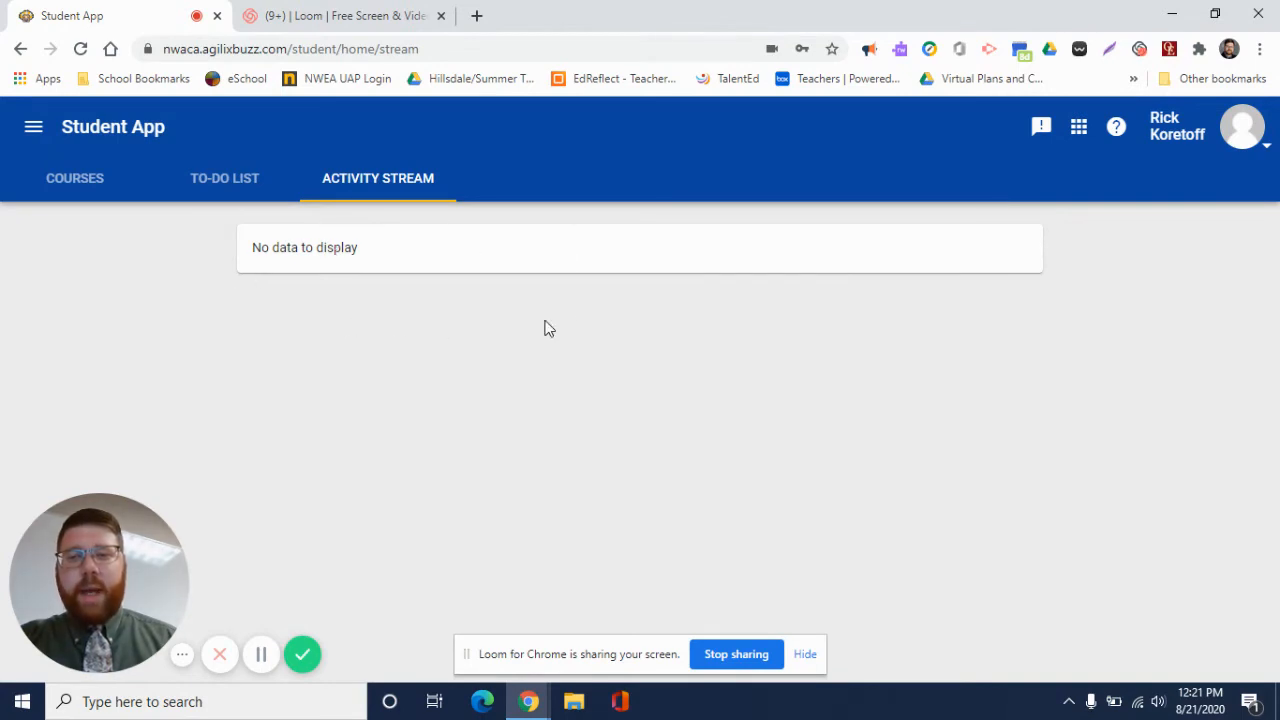
mouse_move(380, 382)
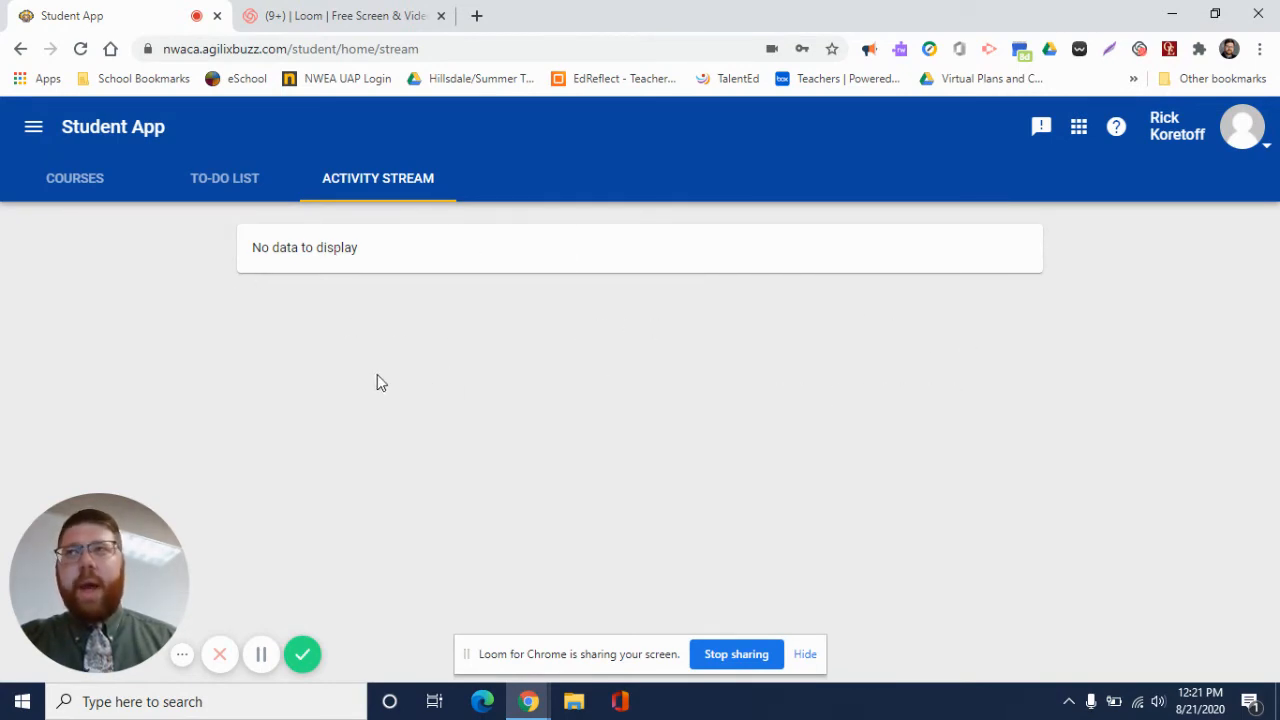
mouse_move(364, 384)
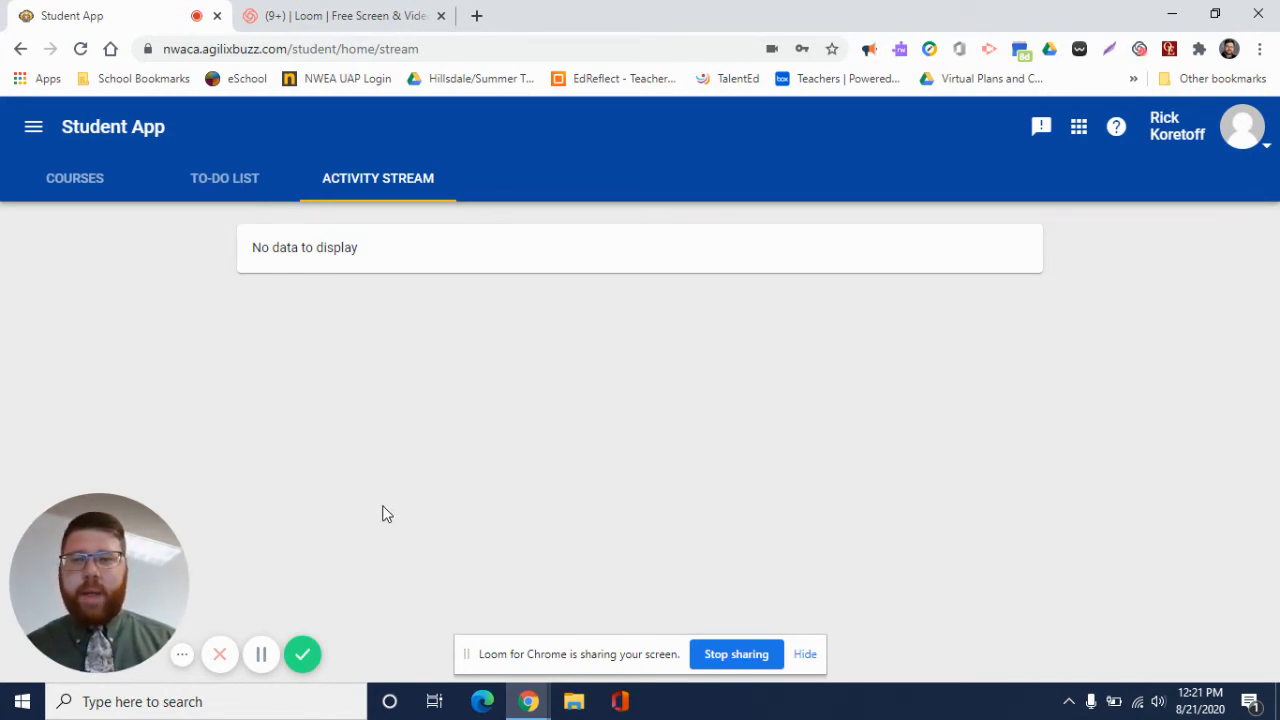
Step: Step through Courses, To-Do List and Activity Stream, ending back on Courses
left_click(76, 178)
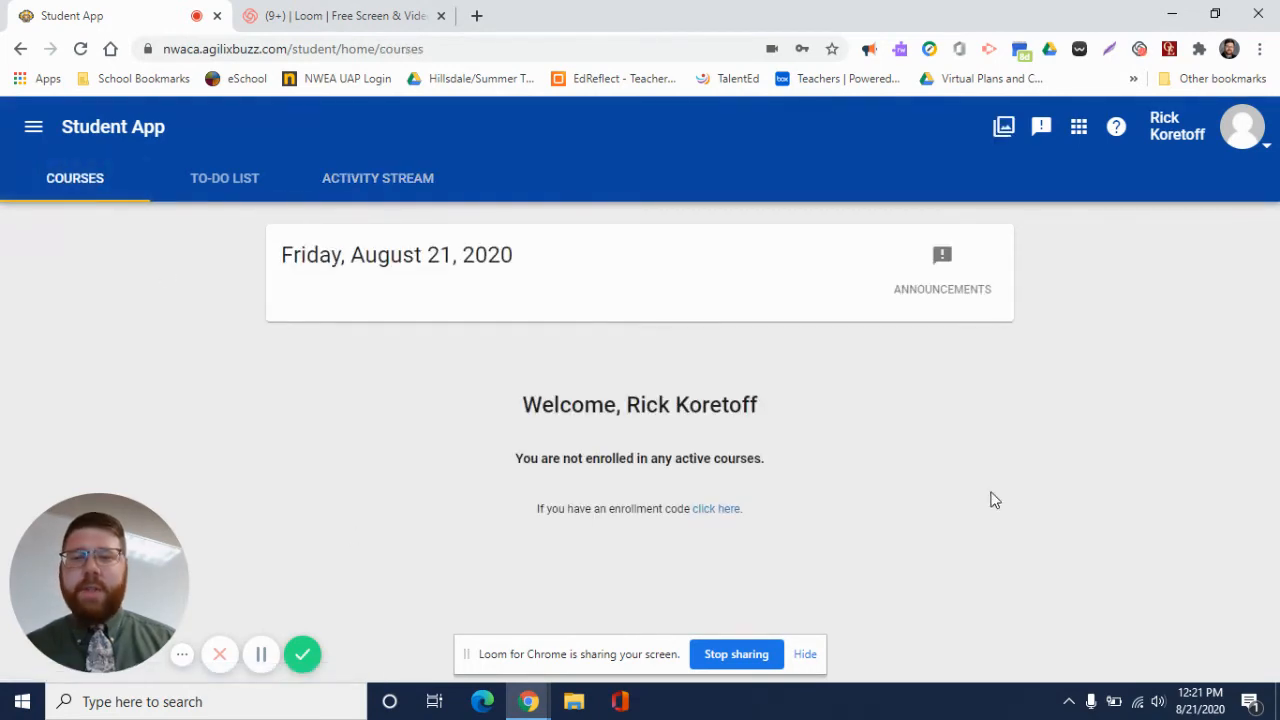
mouse_move(604, 350)
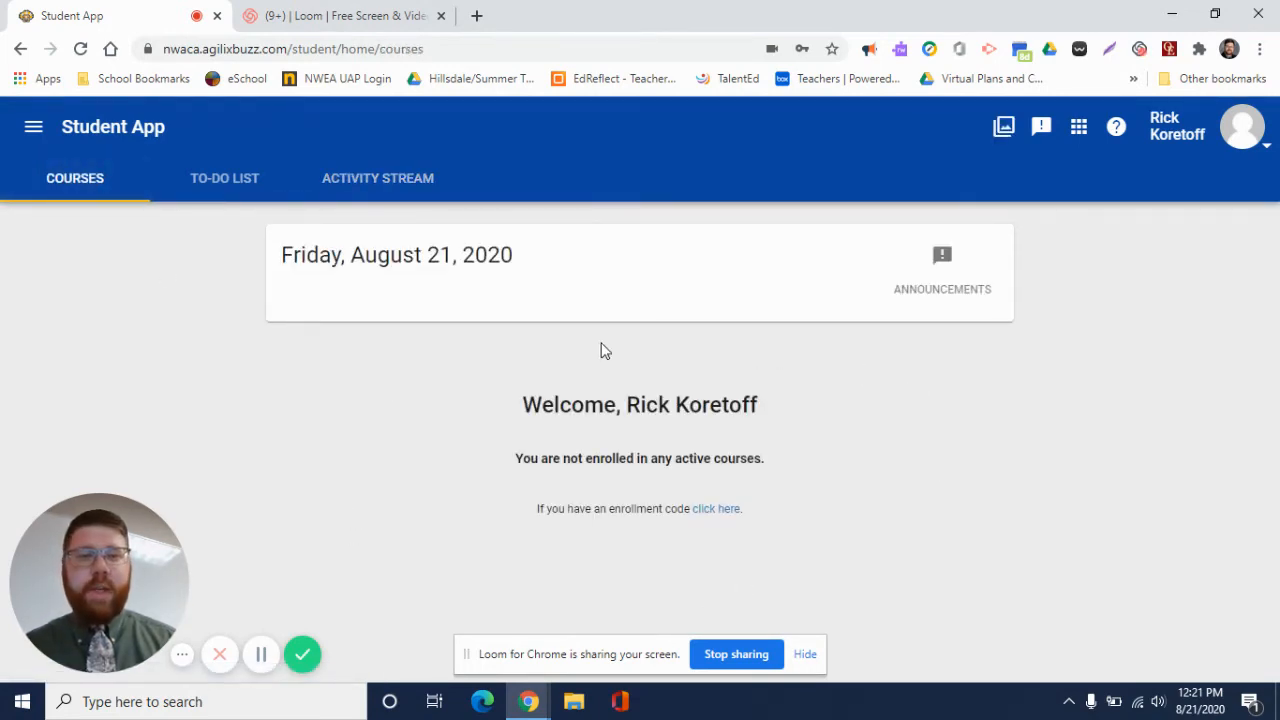
mouse_move(590, 532)
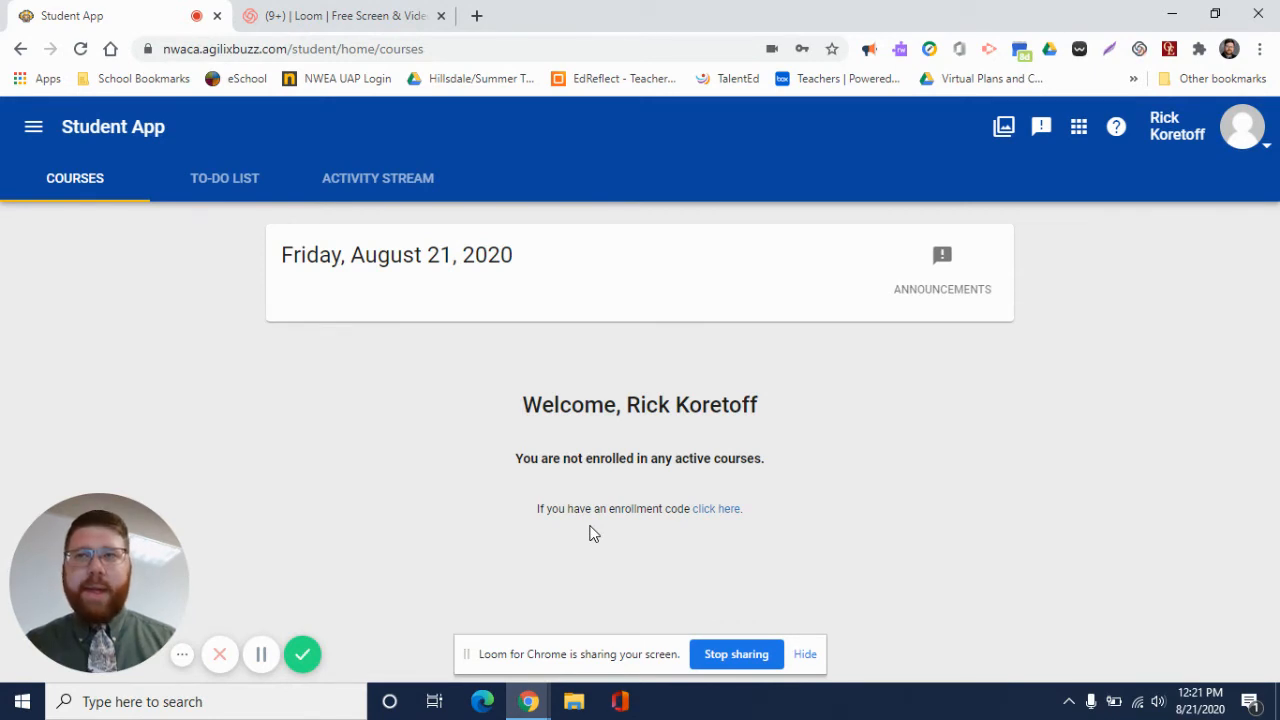
left_click(224, 178)
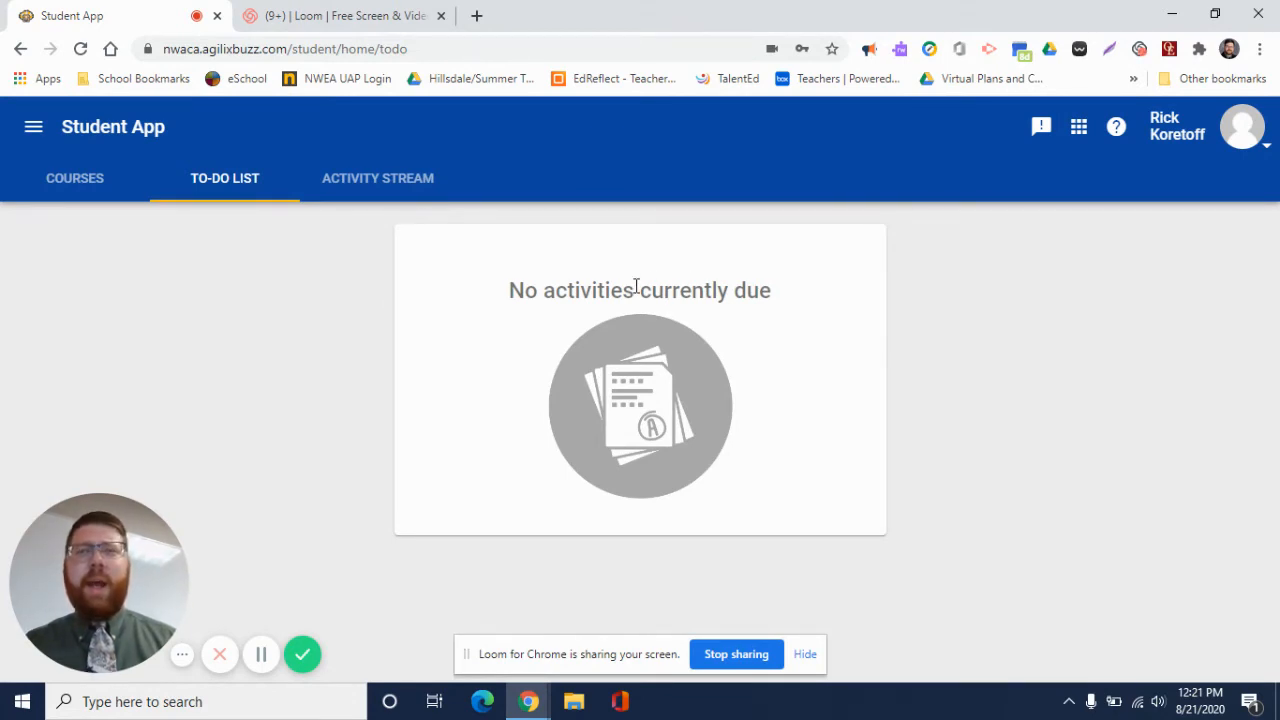
left_click(376, 178)
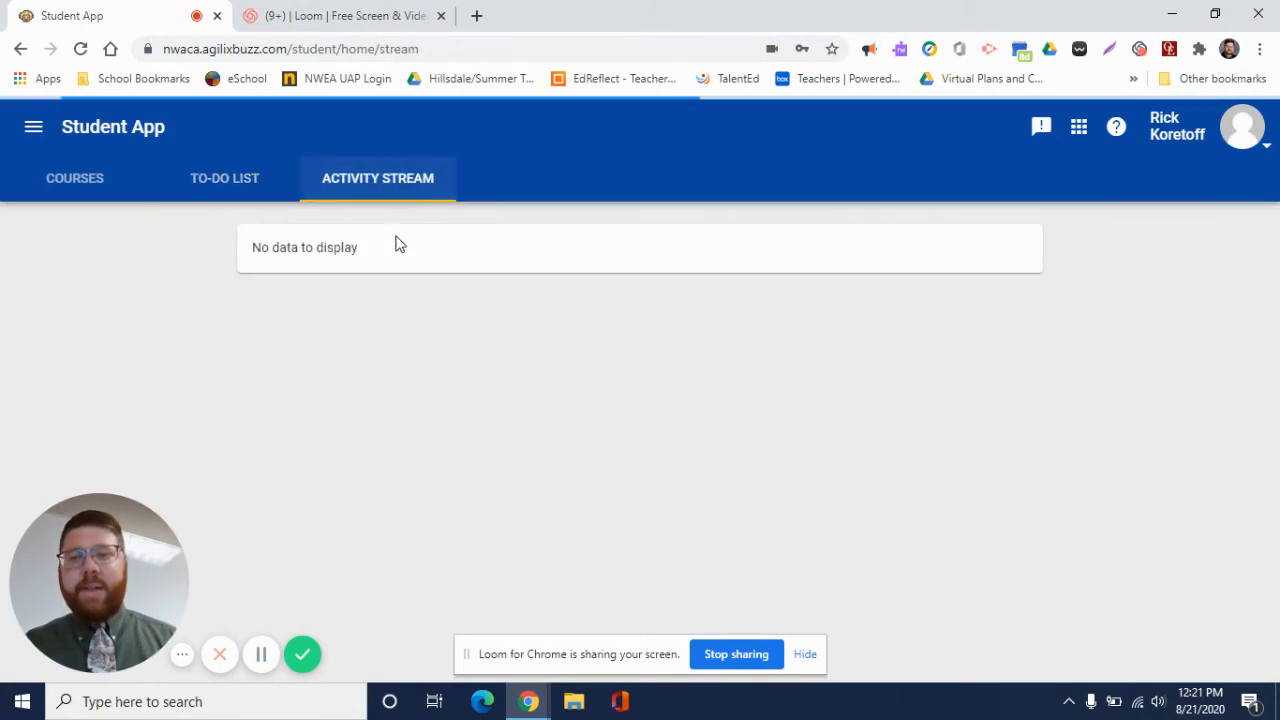
mouse_move(504, 390)
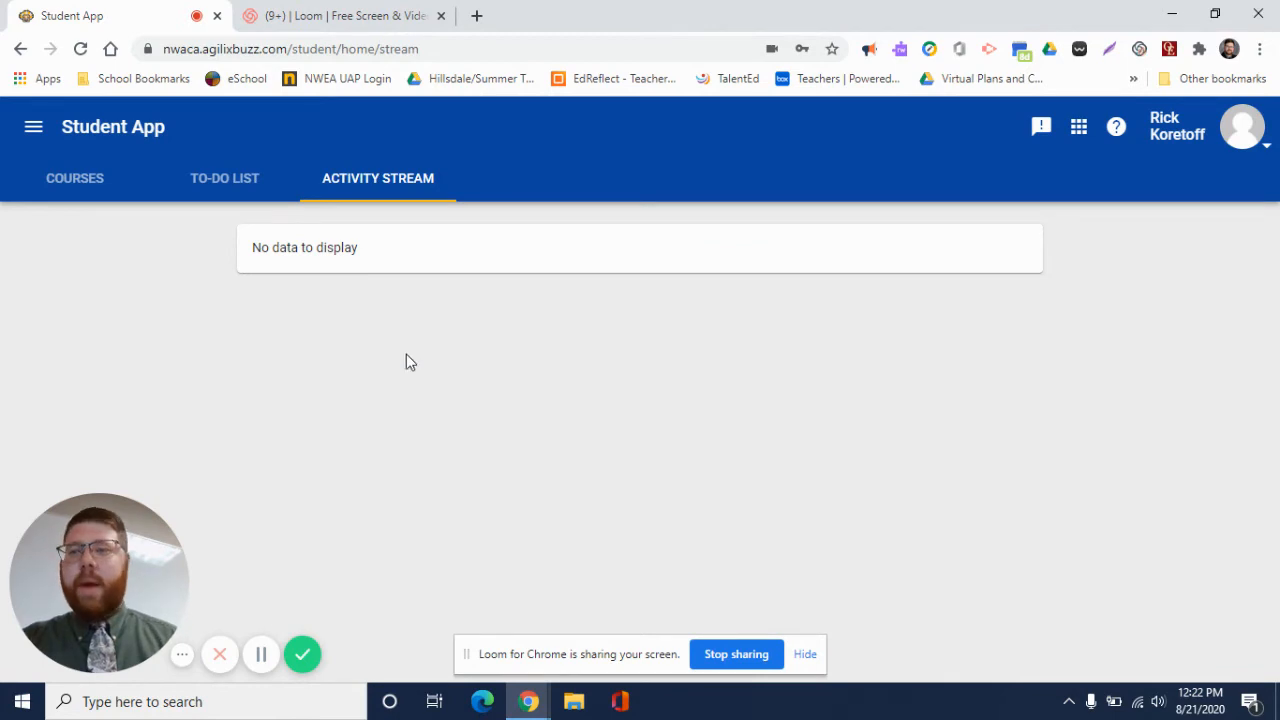
left_click(74, 178)
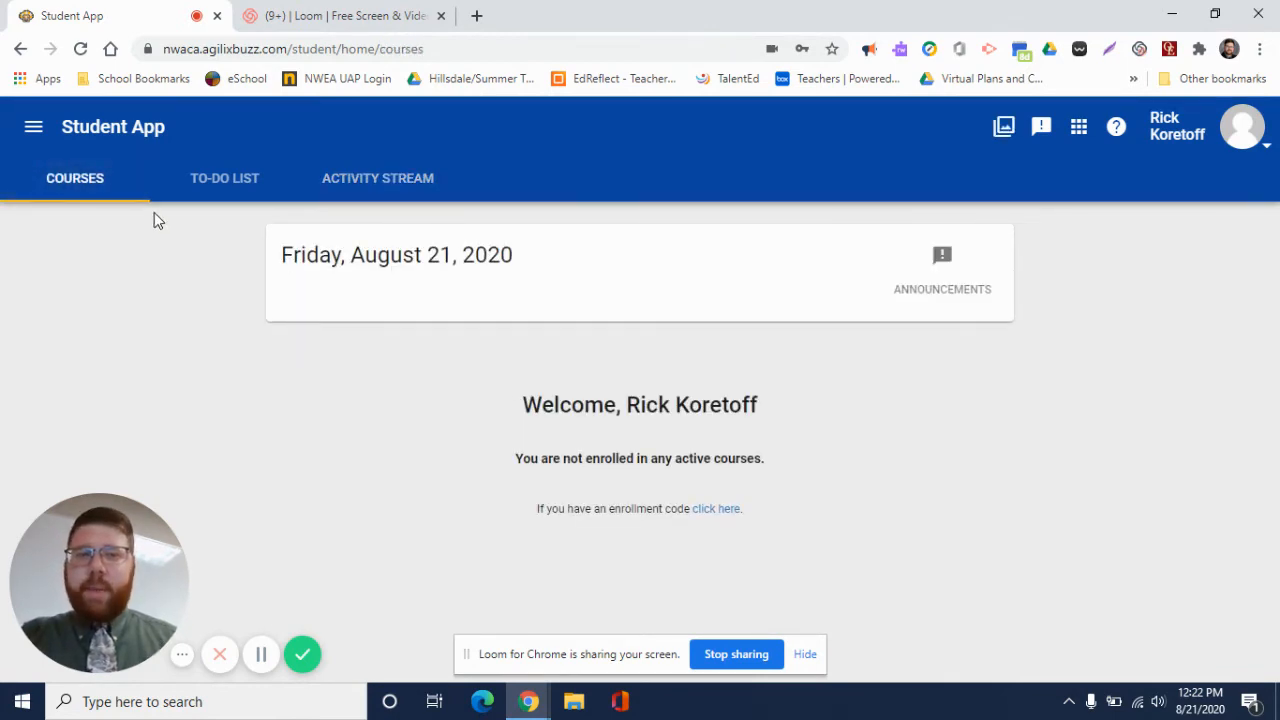
Step: Show the side menu with Student App, Grades, Notes, Communication, Calendar and Help
left_click(32, 128)
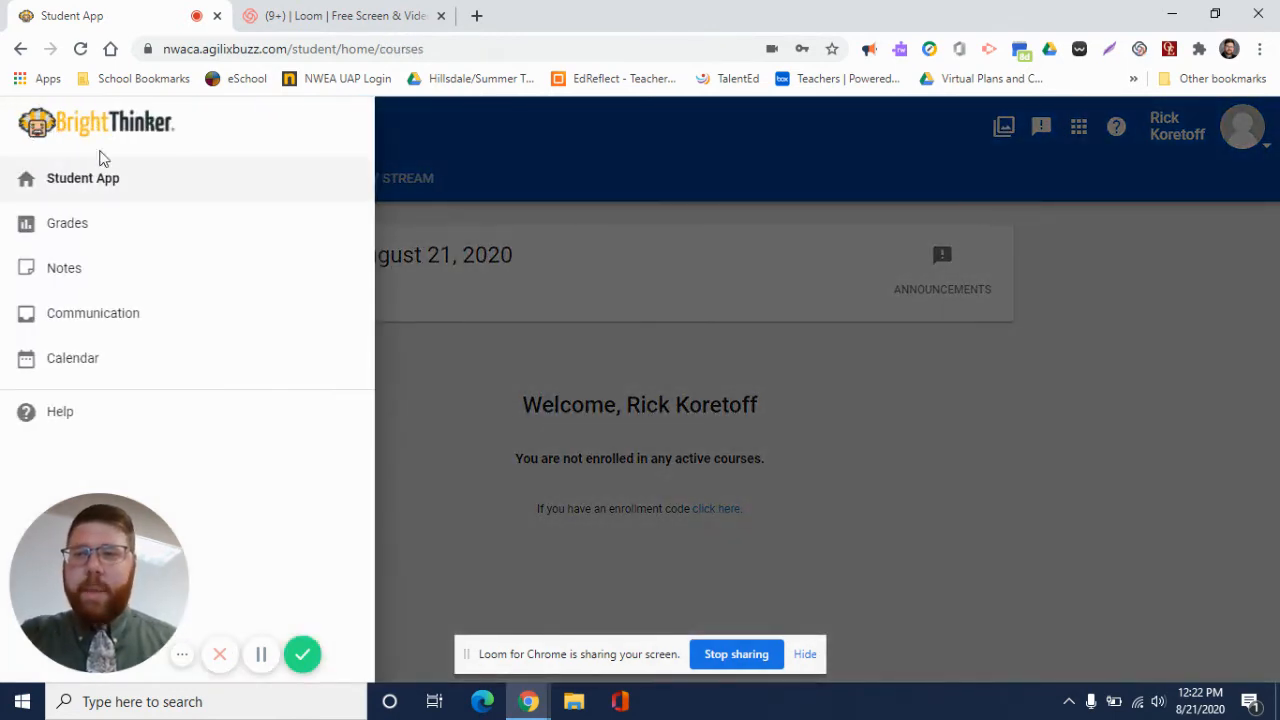
mouse_move(174, 240)
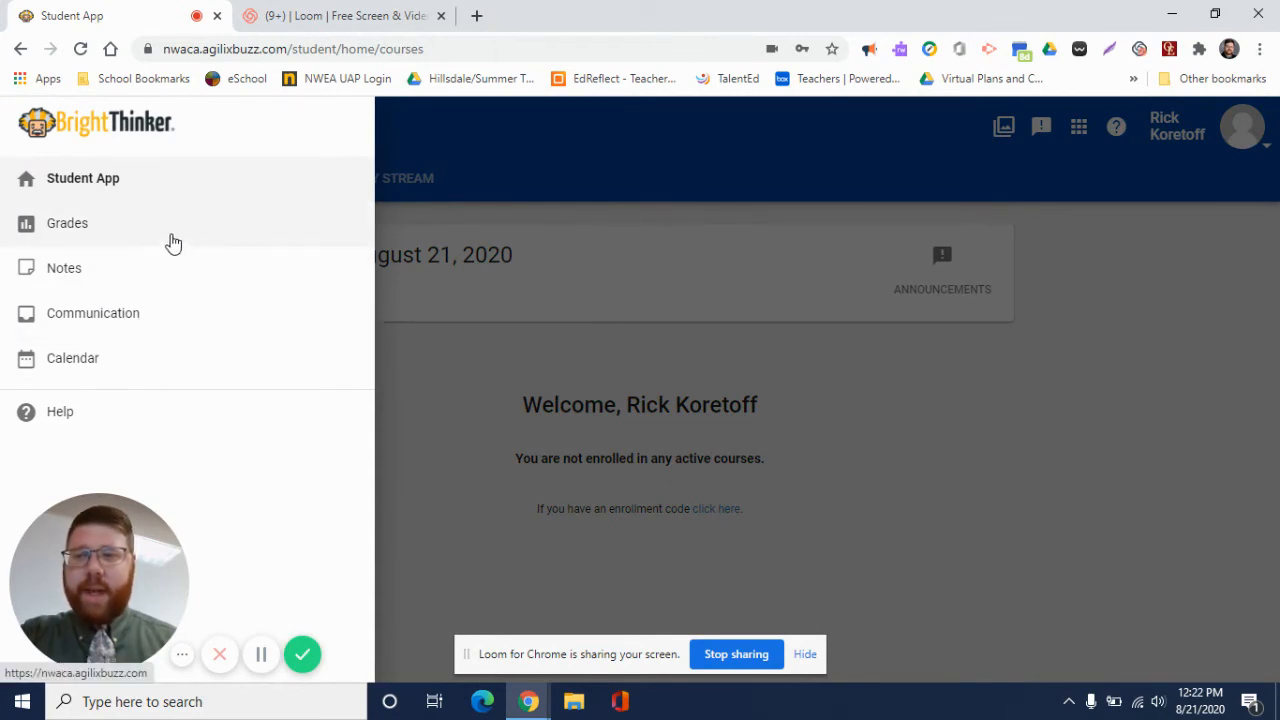
mouse_move(180, 312)
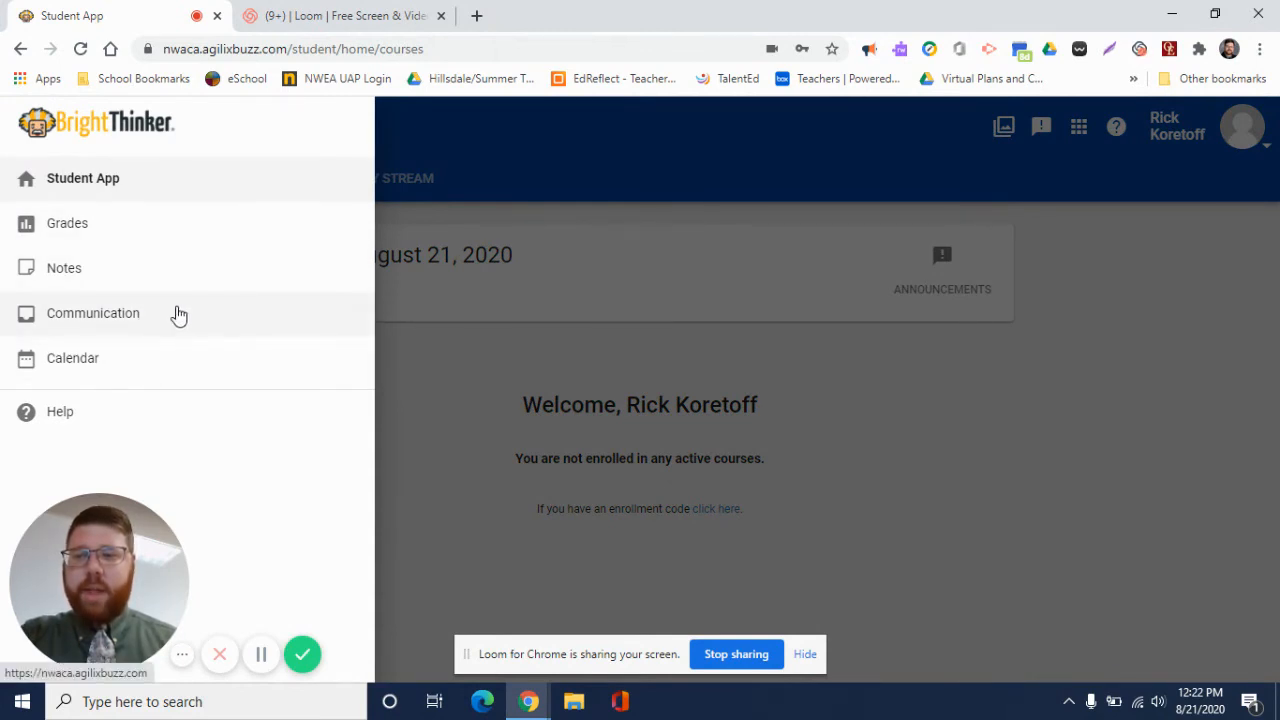
mouse_move(128, 248)
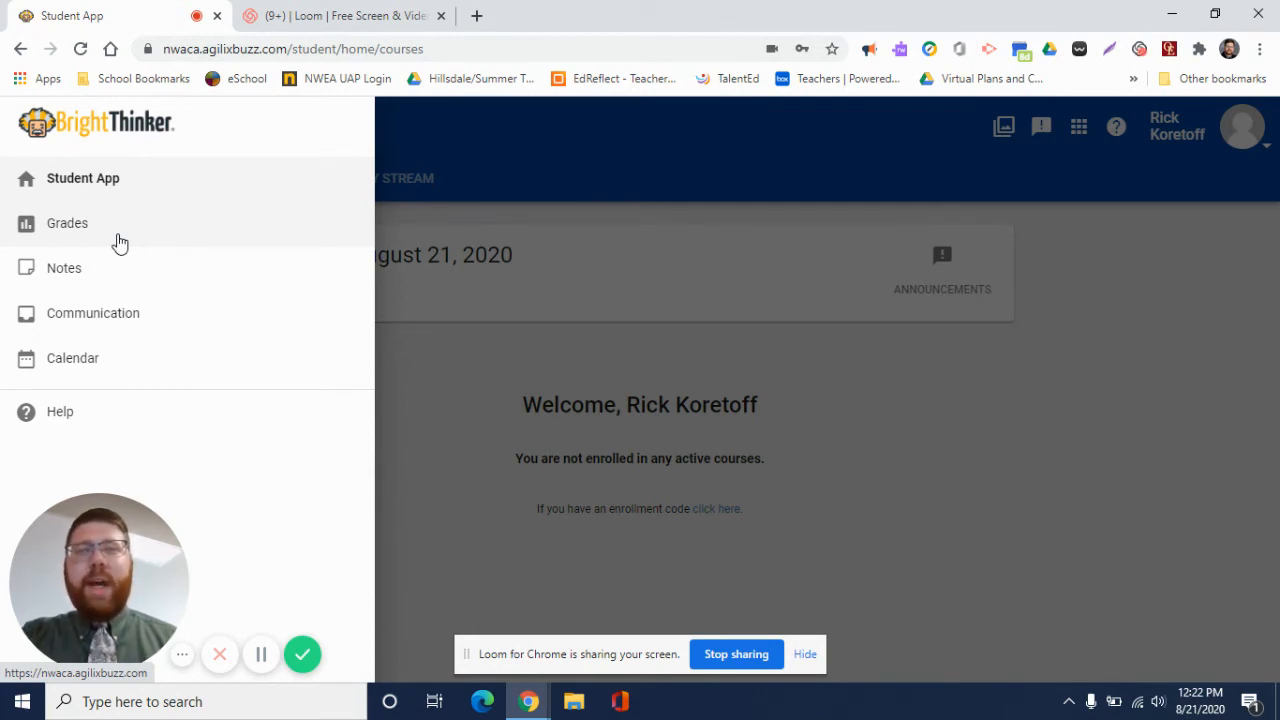
mouse_move(118, 280)
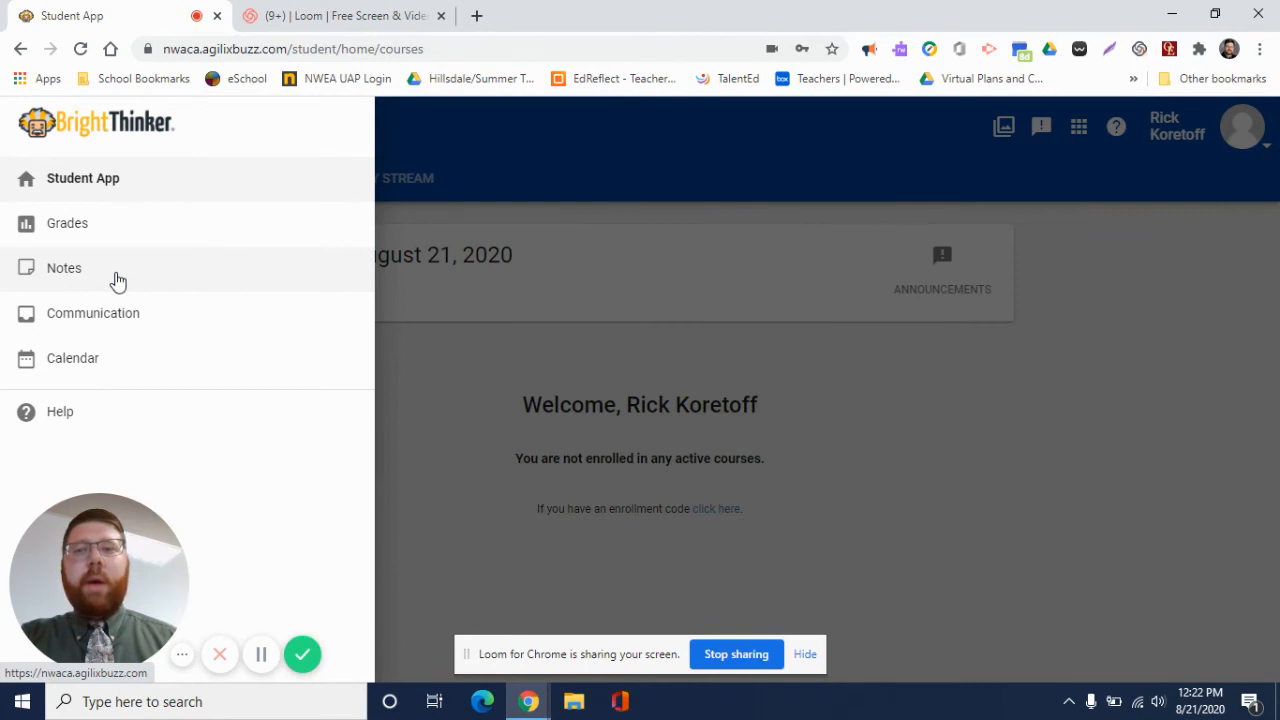
mouse_move(62, 276)
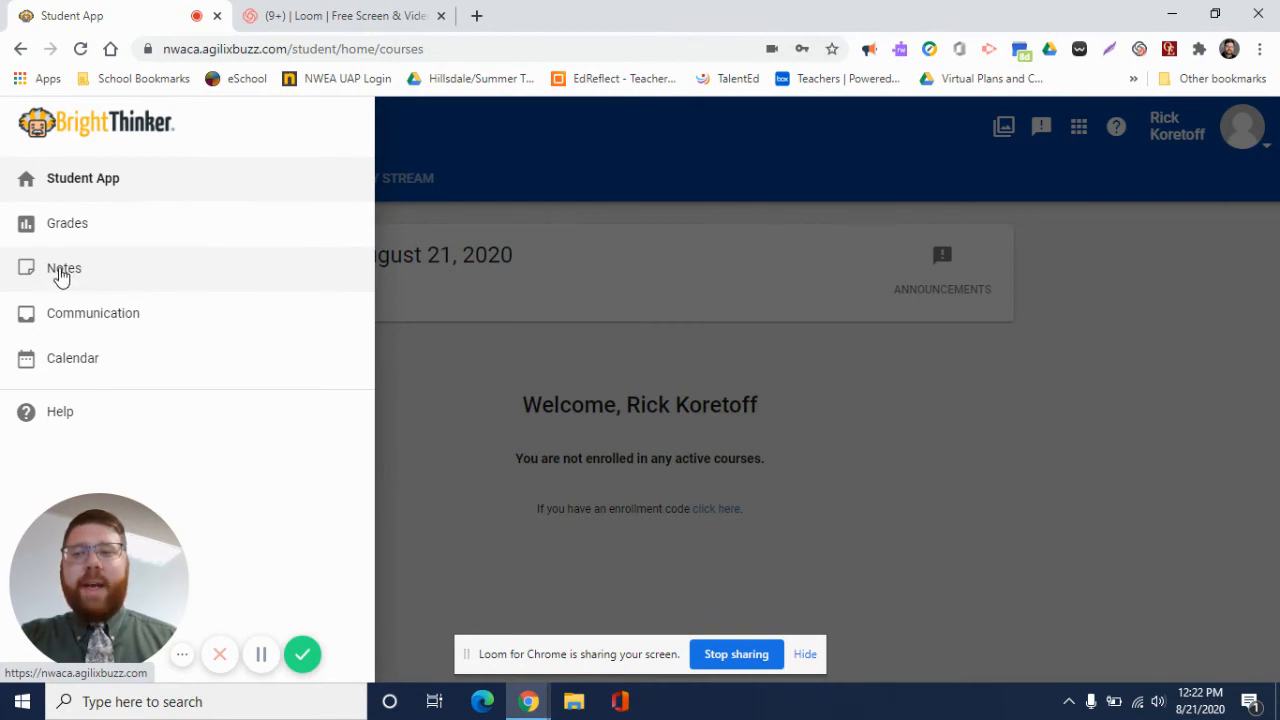
mouse_move(176, 318)
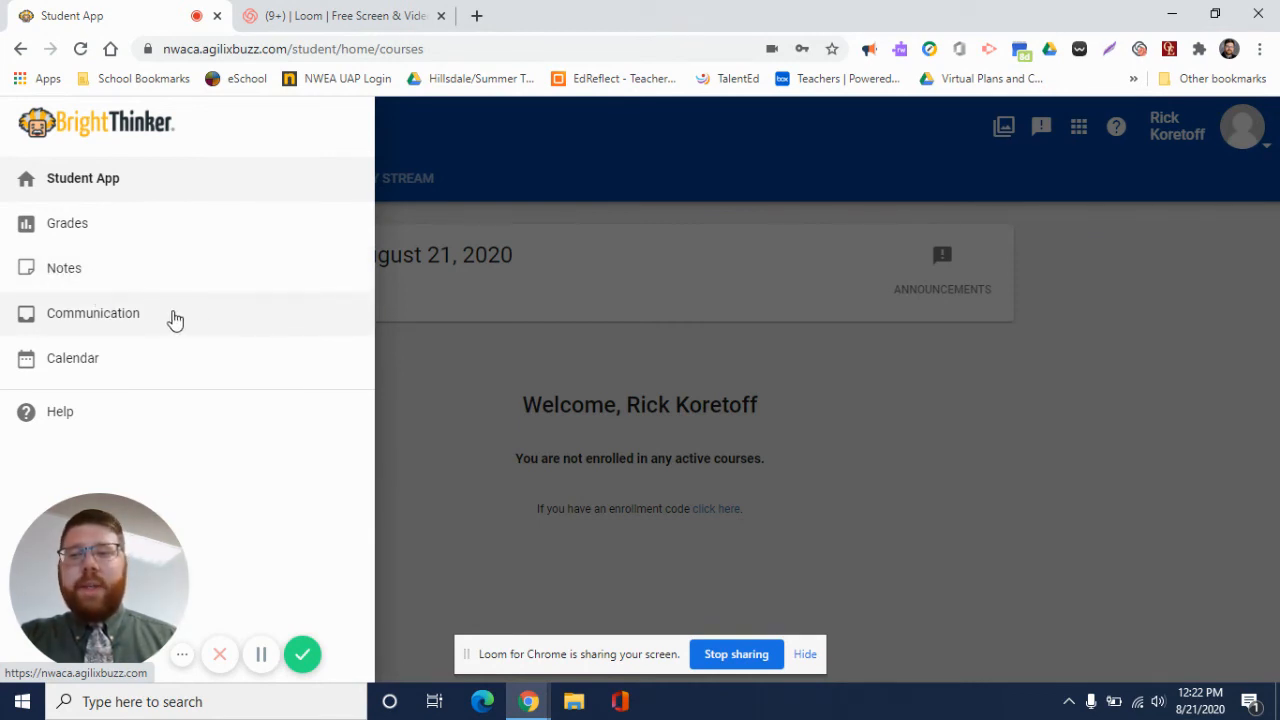
mouse_move(136, 318)
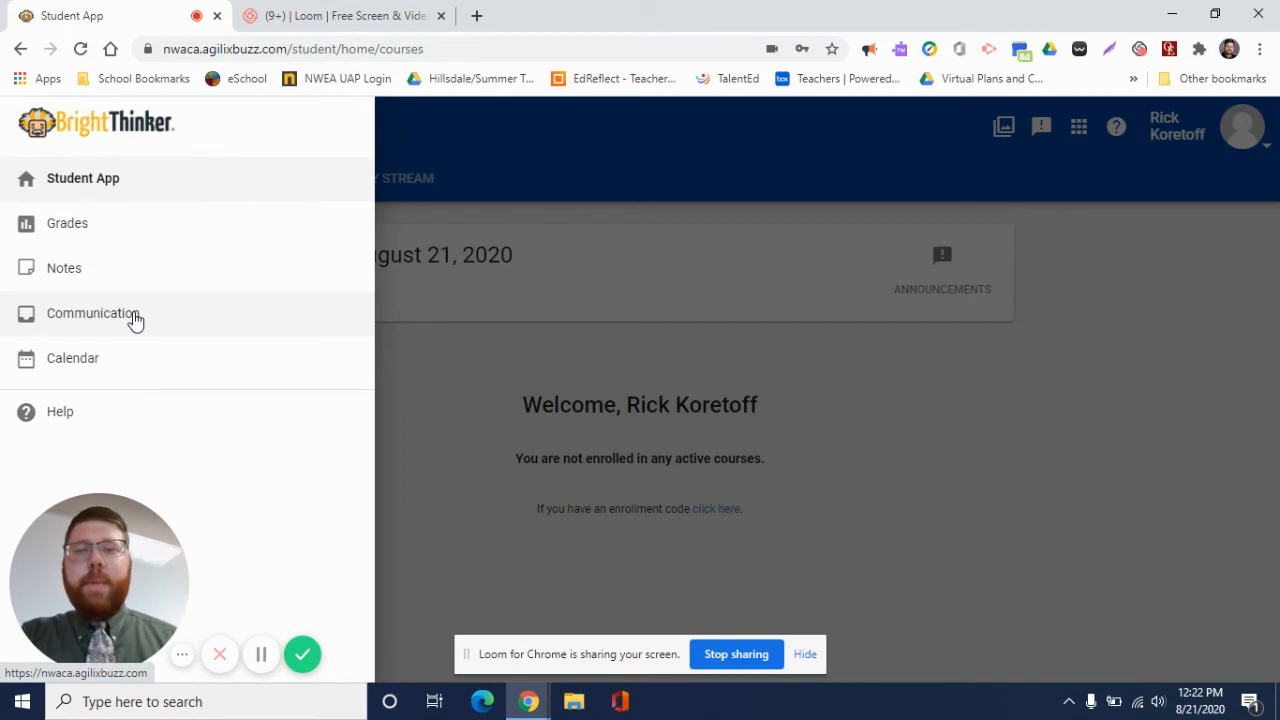
mouse_move(92, 358)
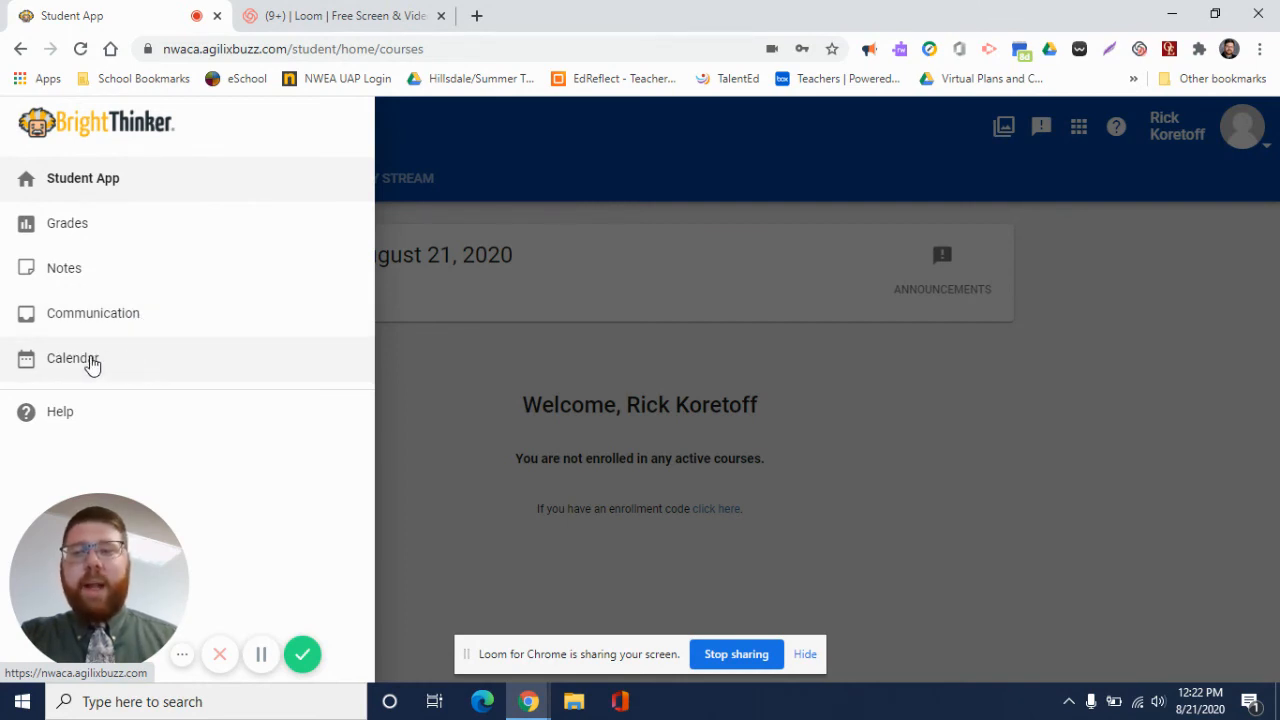
Step: View the empty August 2020 calendar, then bring the side menu back up
left_click(72, 358)
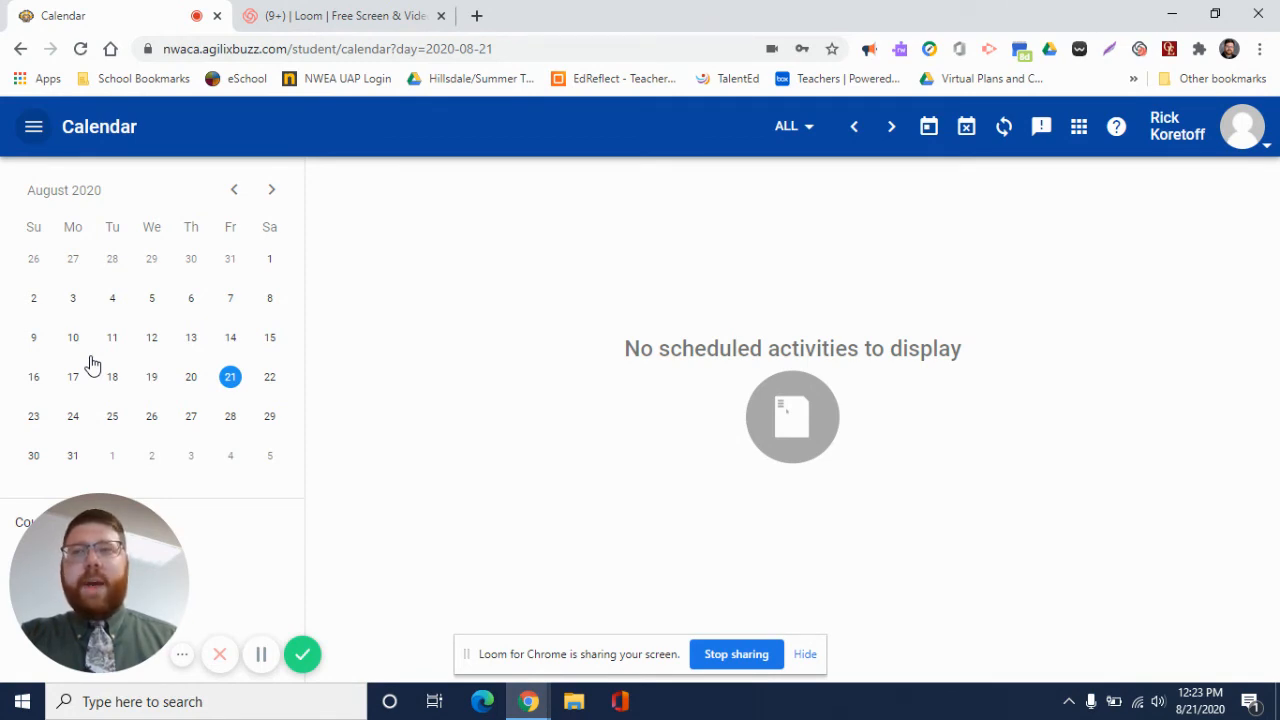
mouse_move(240, 266)
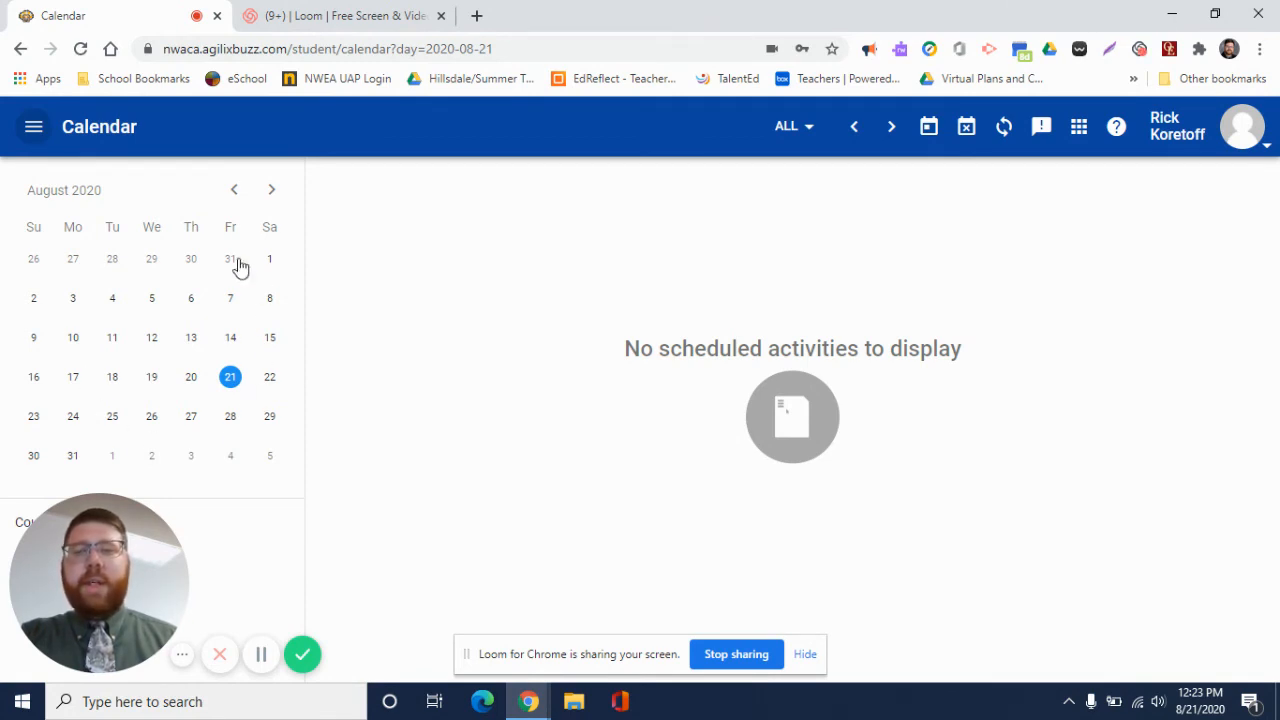
mouse_move(270, 318)
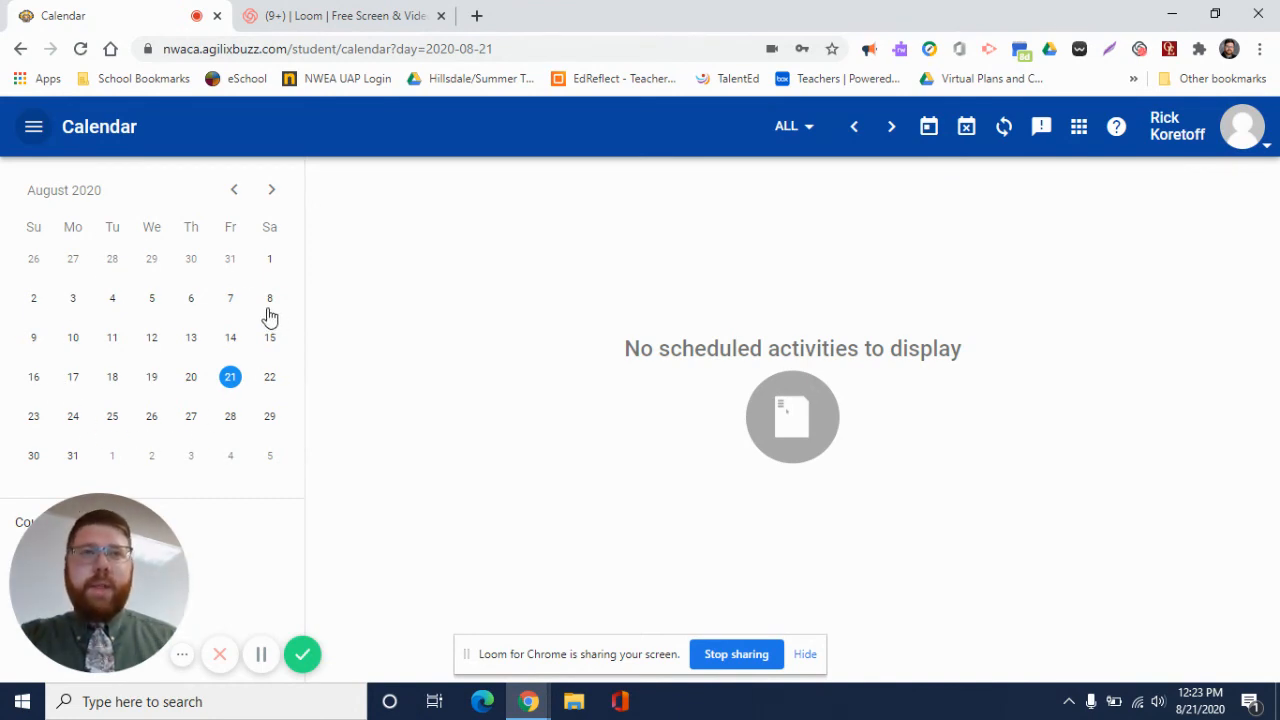
mouse_move(204, 280)
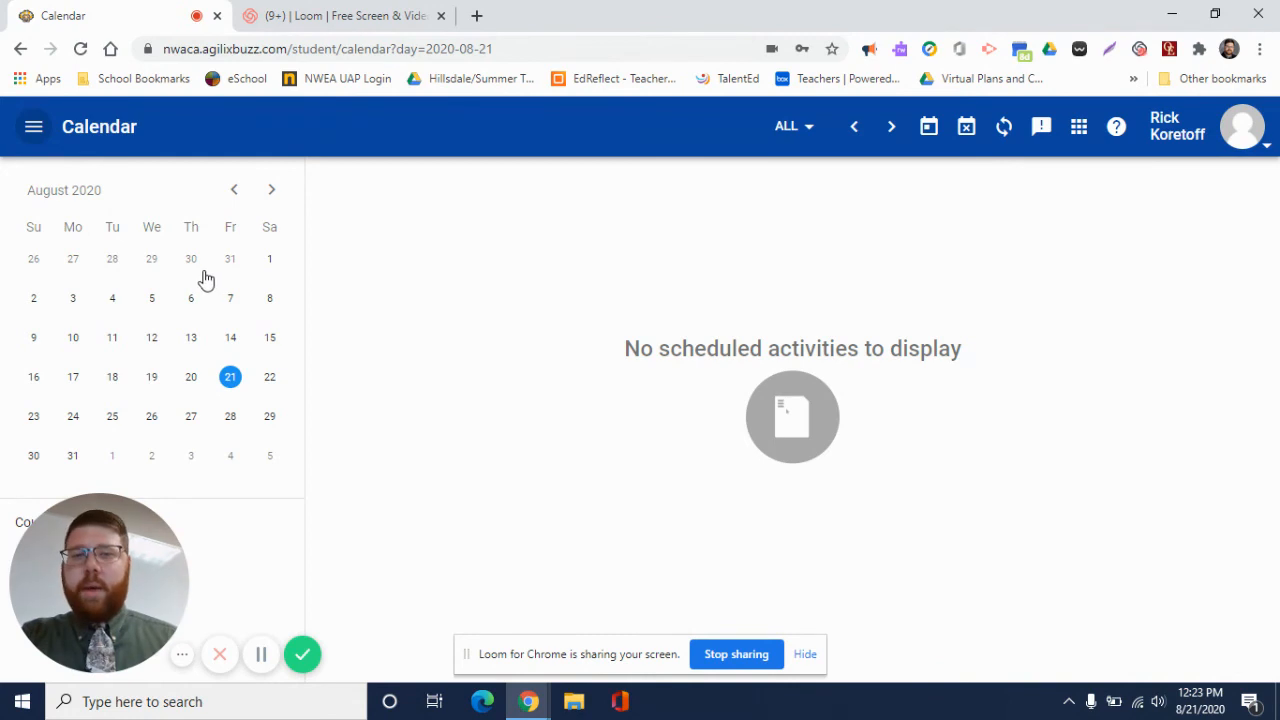
left_click(32, 126)
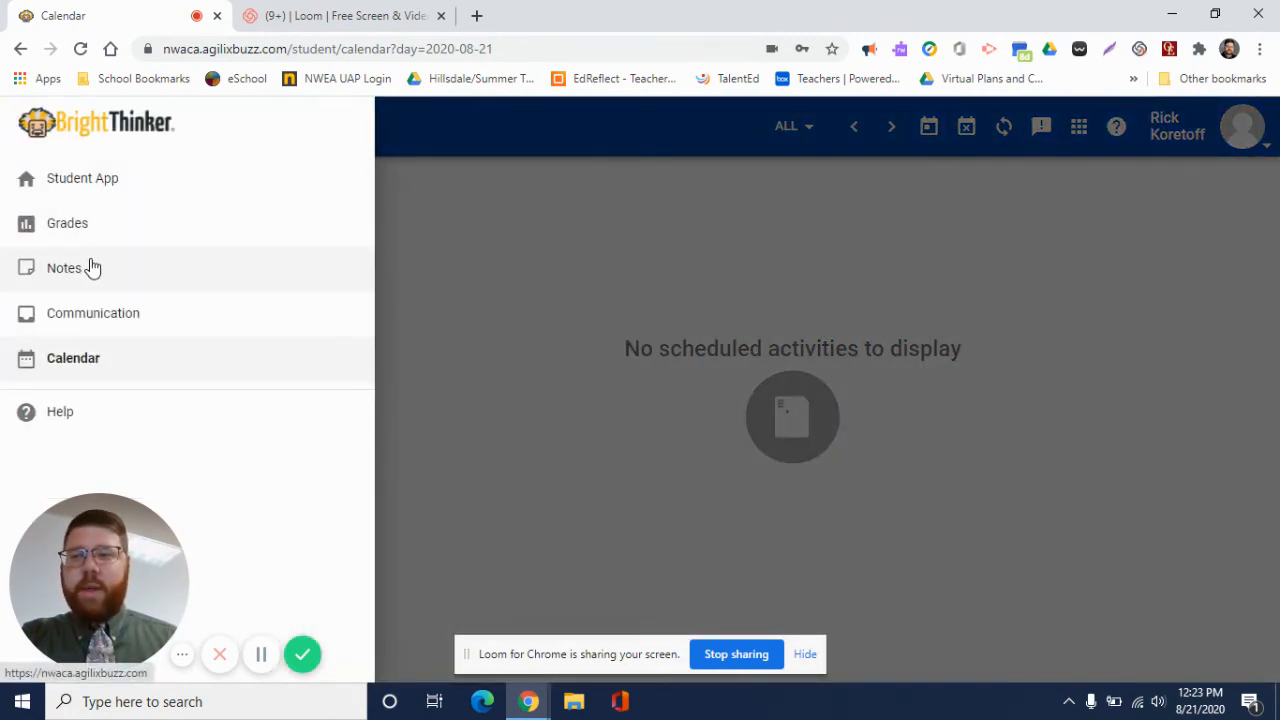
mouse_move(120, 368)
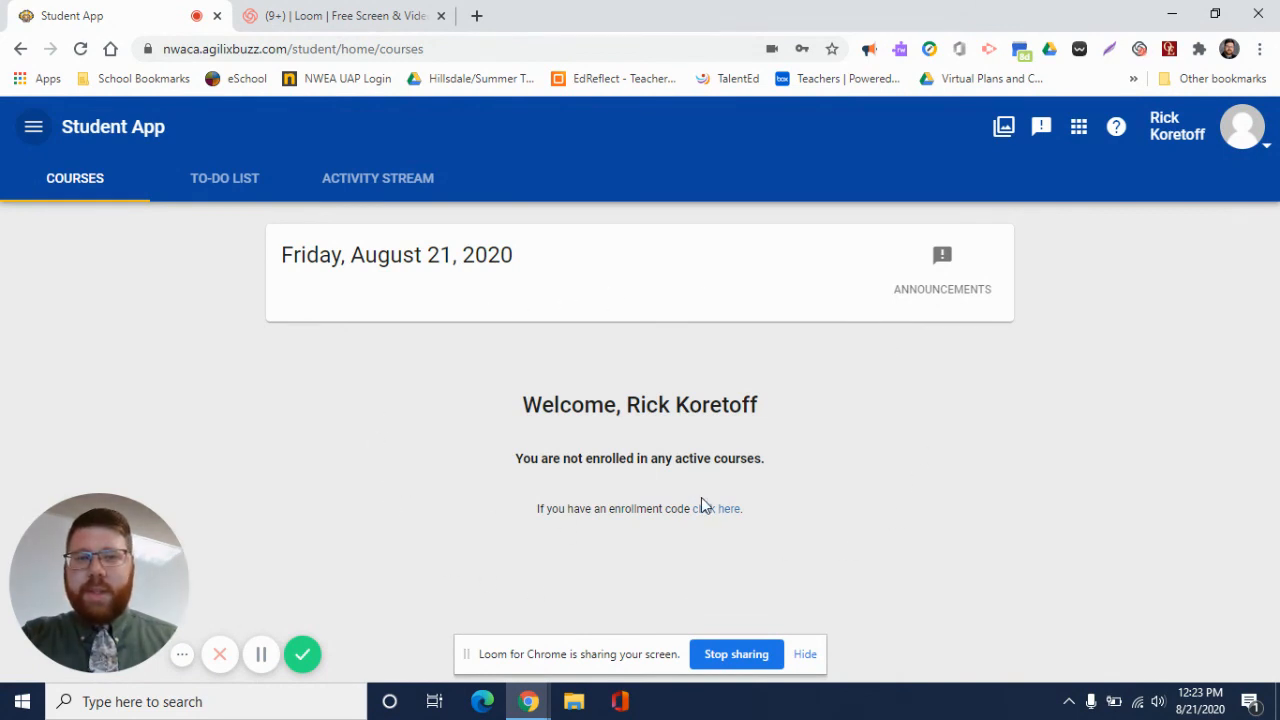
mouse_move(720, 476)
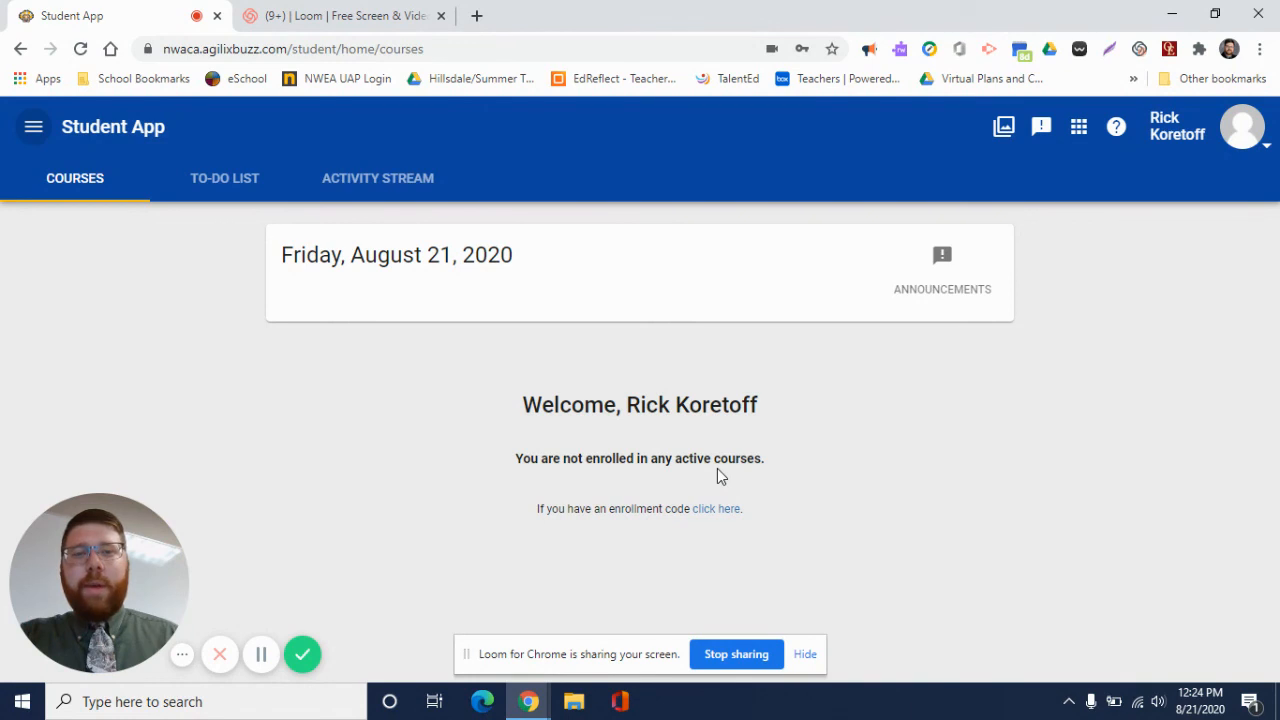
mouse_move(718, 476)
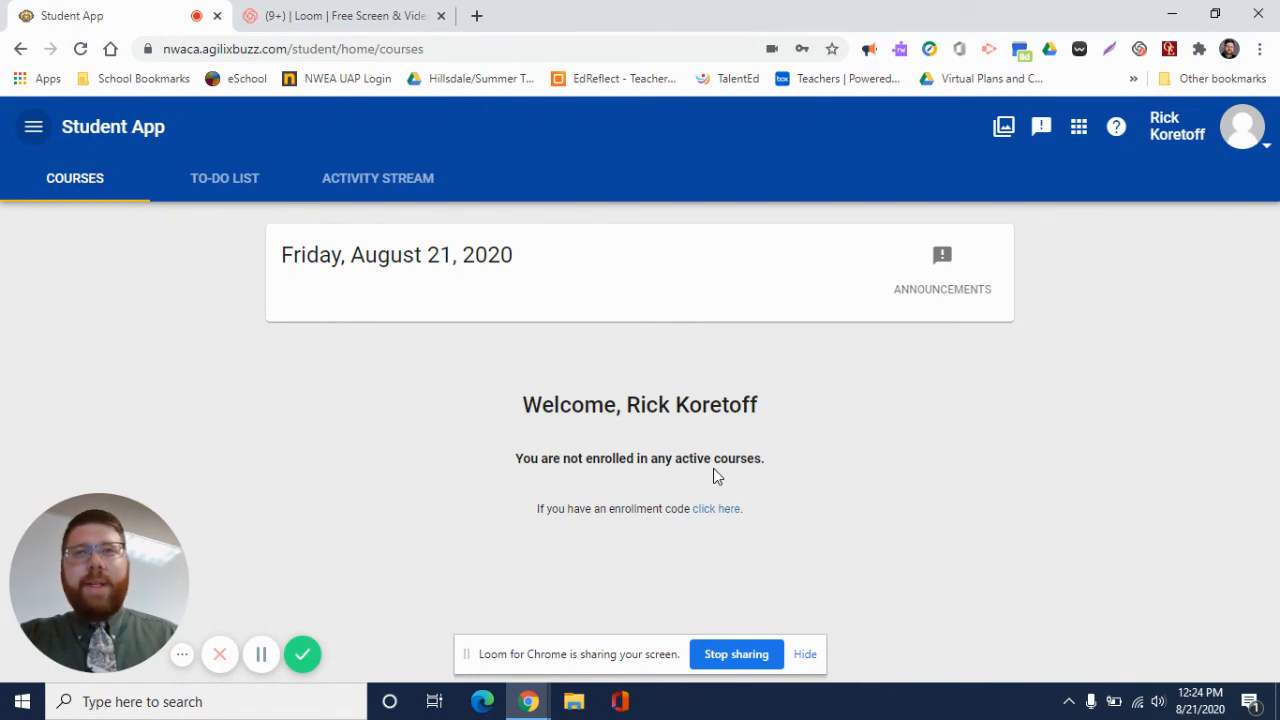